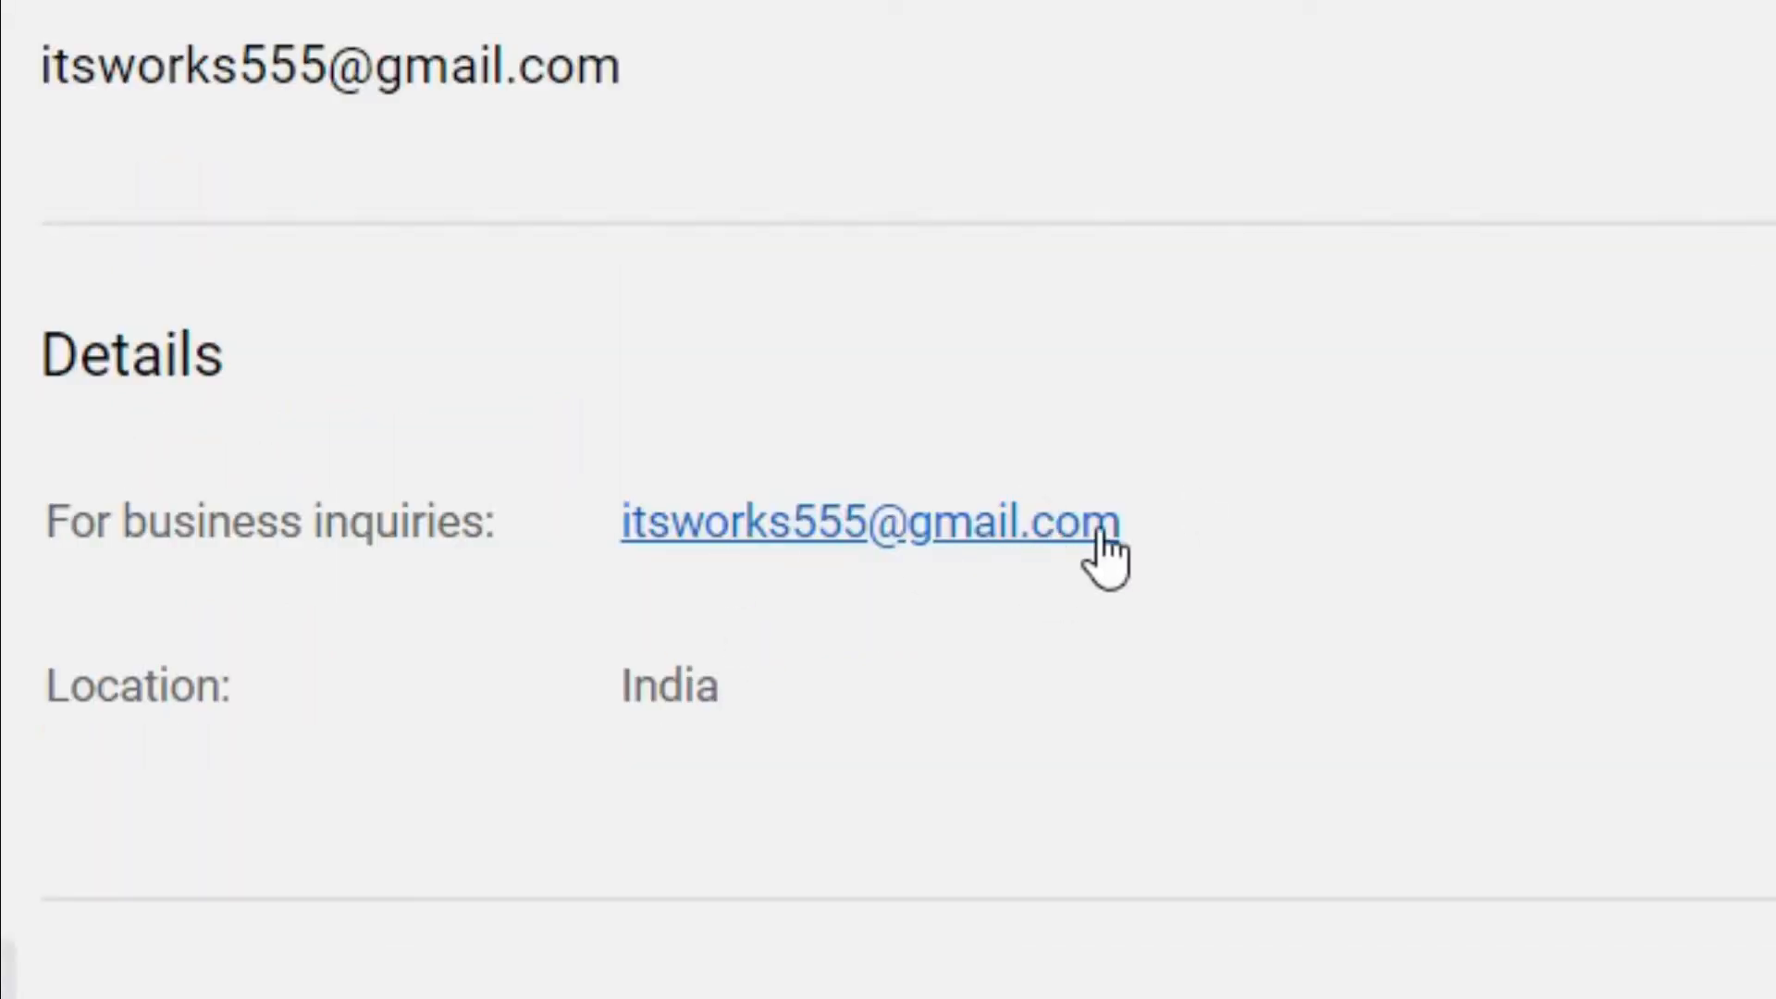
Load youtube.com in a fresh browser tab
{"action": "left_click", "coordinate": [866, 523]}
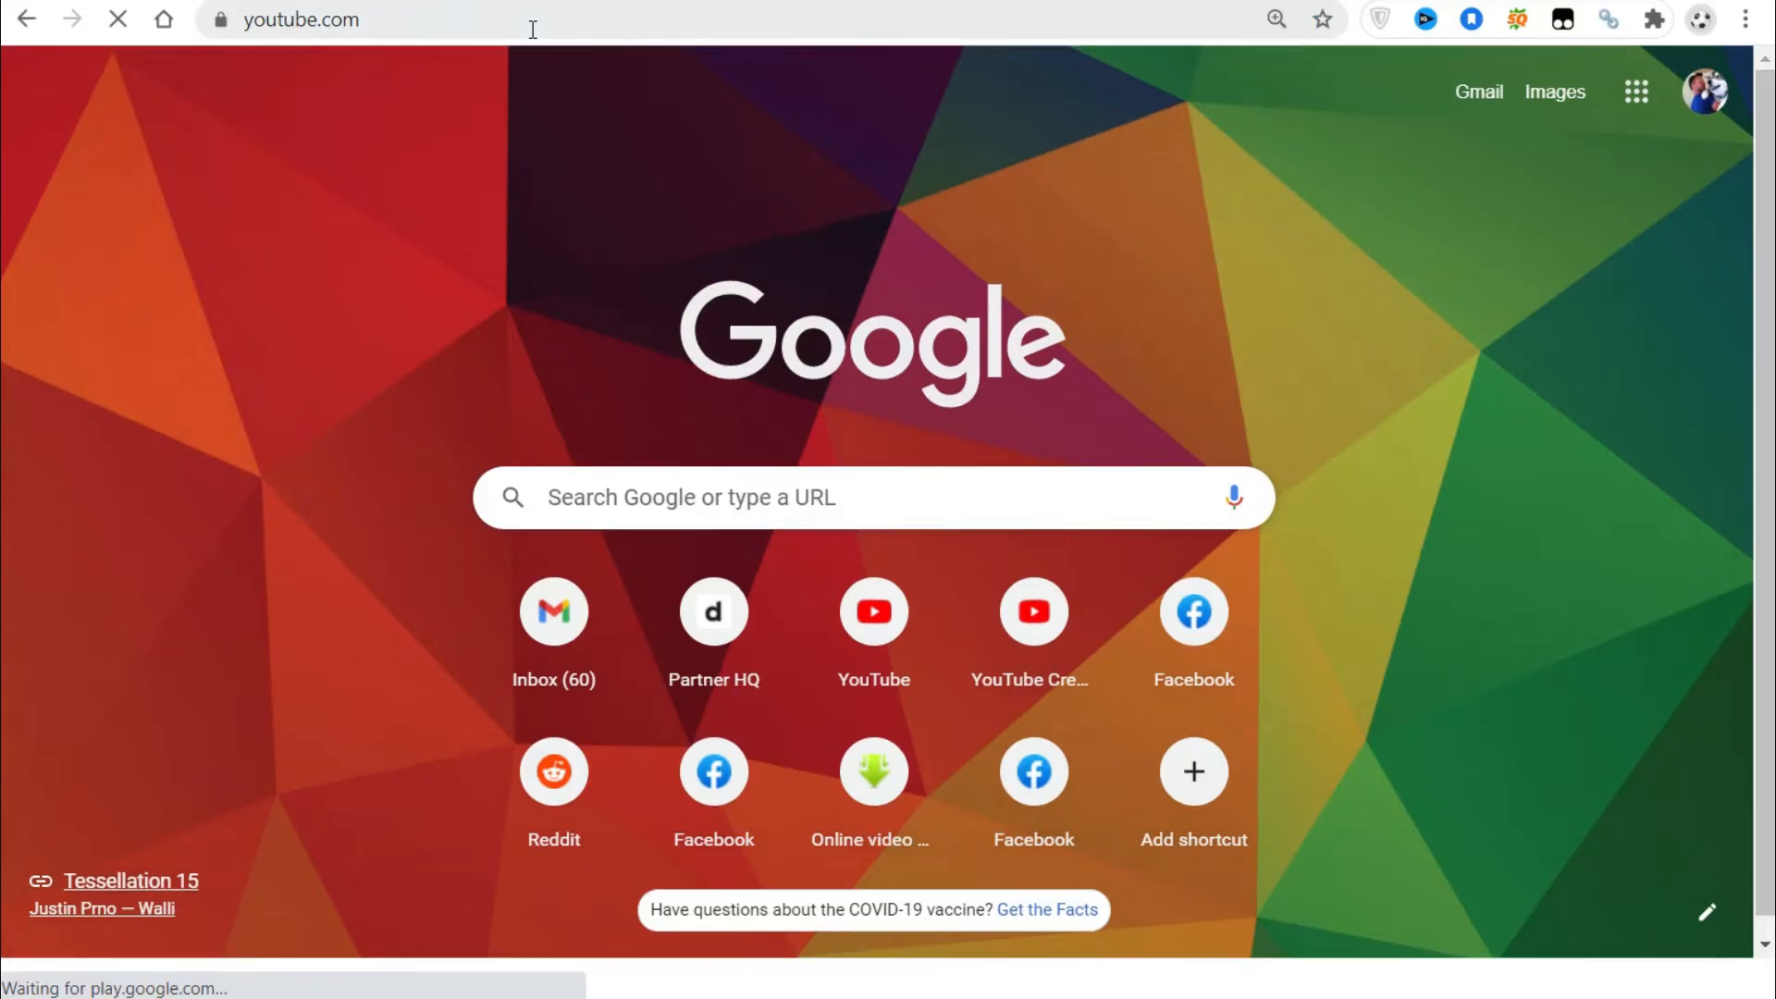
Search YouTube for 'What The Fact!' and reach the channel page
{"action": "left_click", "coordinate": [873, 612]}
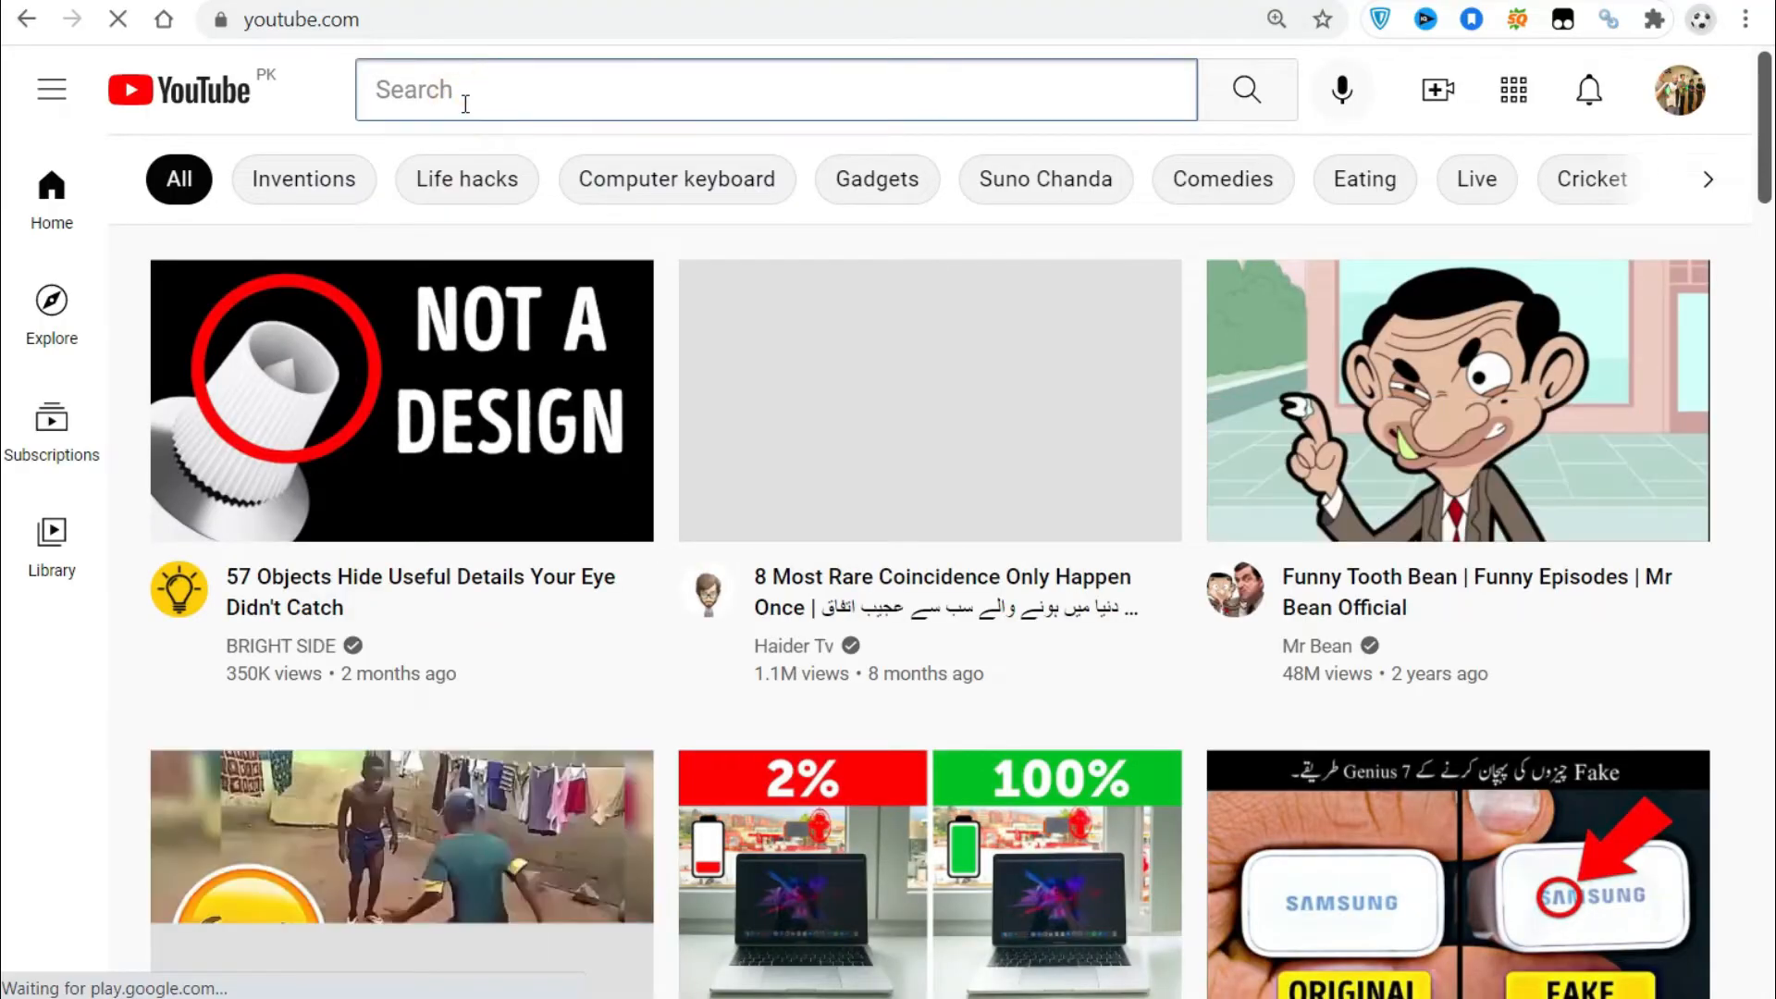
{"action": "type", "text": "What The Fact!"}
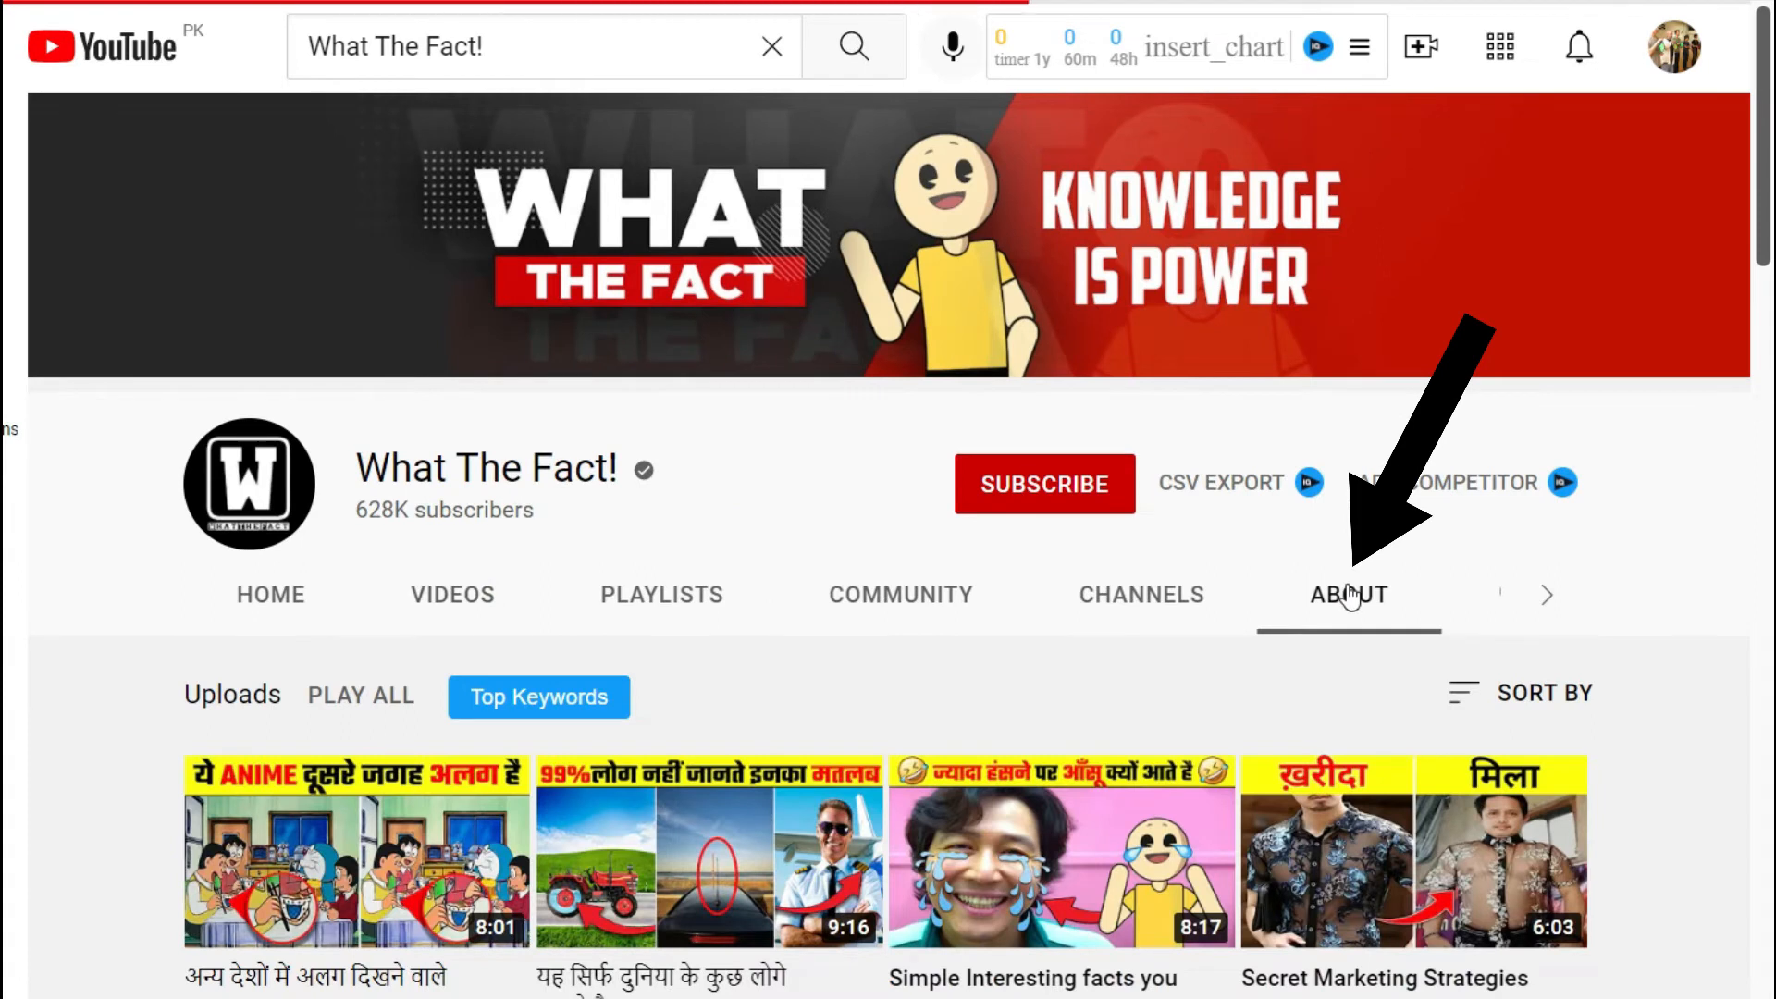
Show the channel's About details and scroll to the business inquiries section
{"action": "left_click", "coordinate": [1346, 593]}
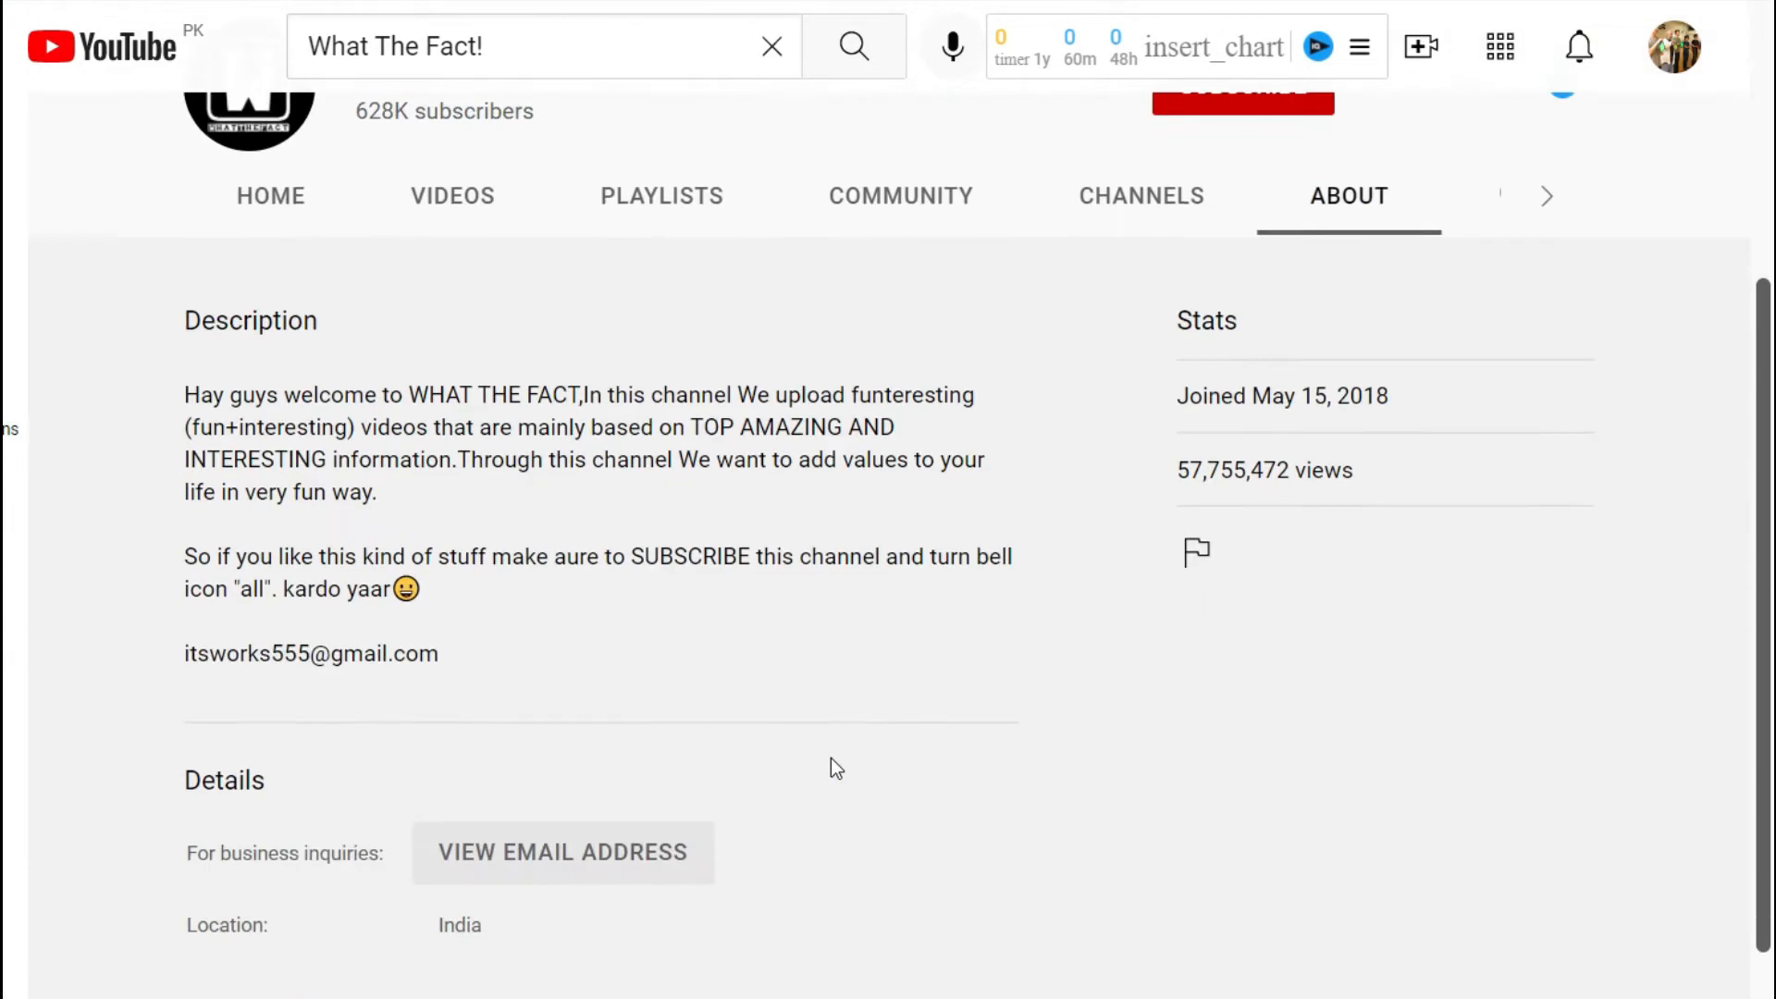
{"action": "scroll", "scroll_direction": "down", "scroll_amount": 3}
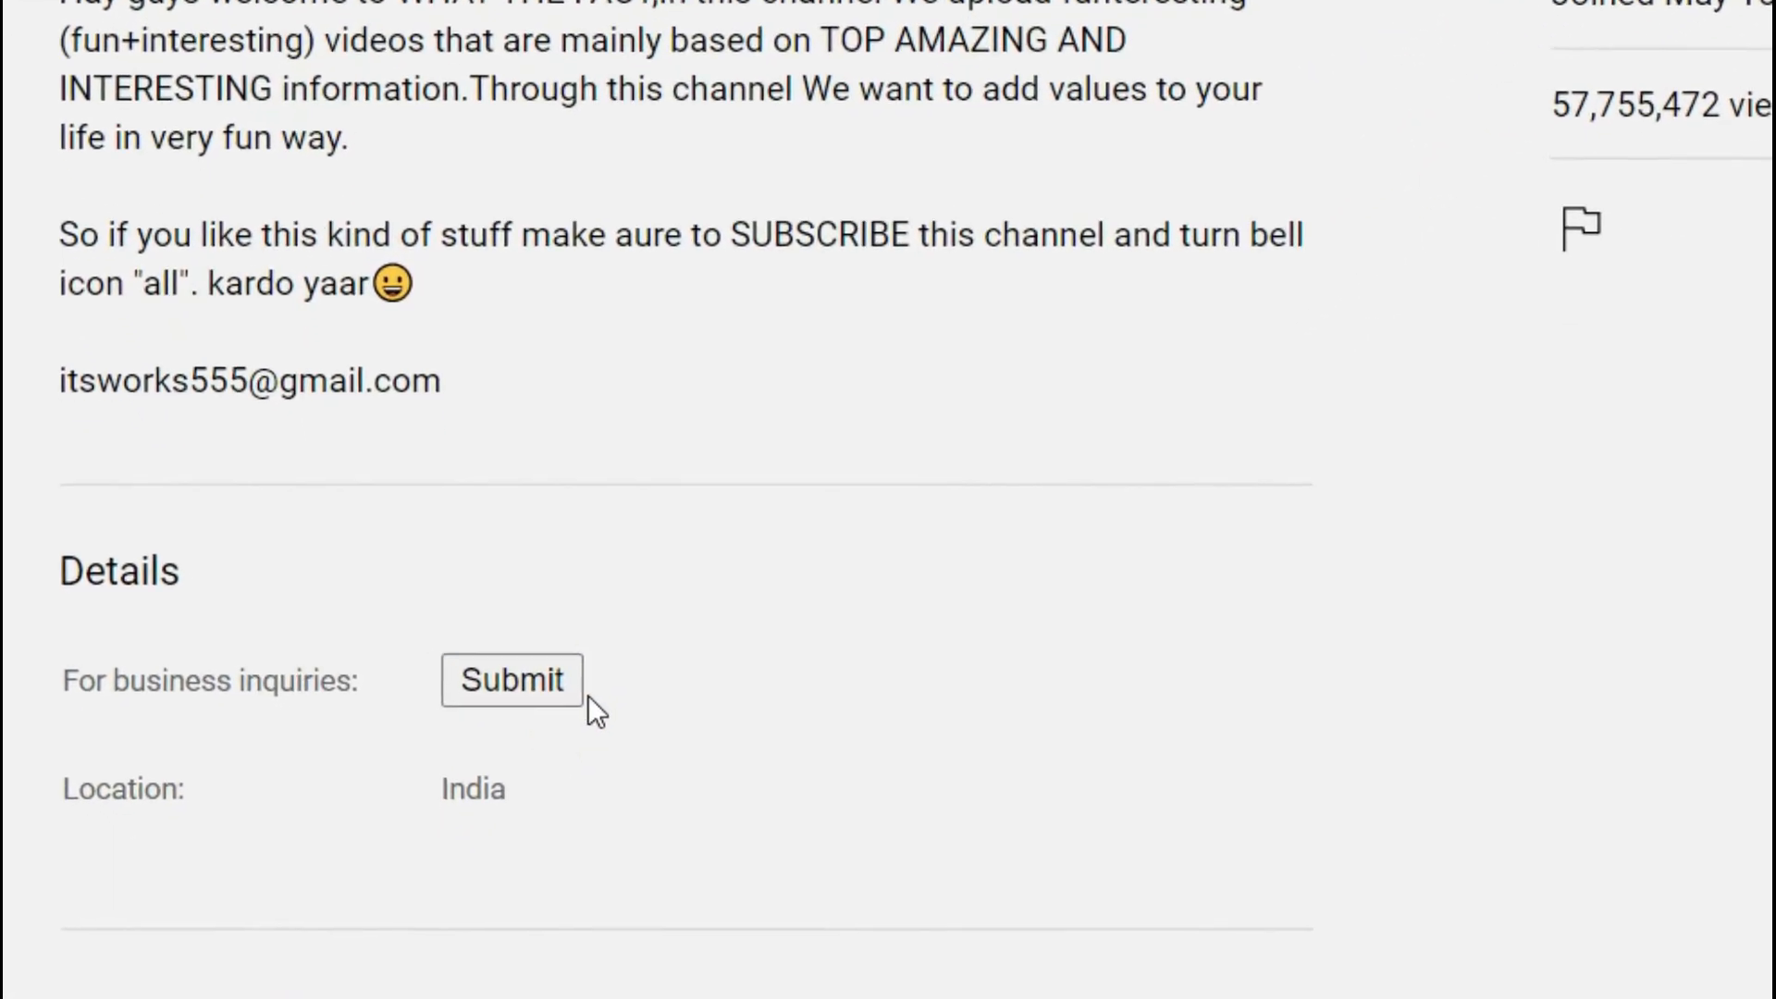
{"action": "scroll", "scroll_direction": "down", "scroll_amount": 3}
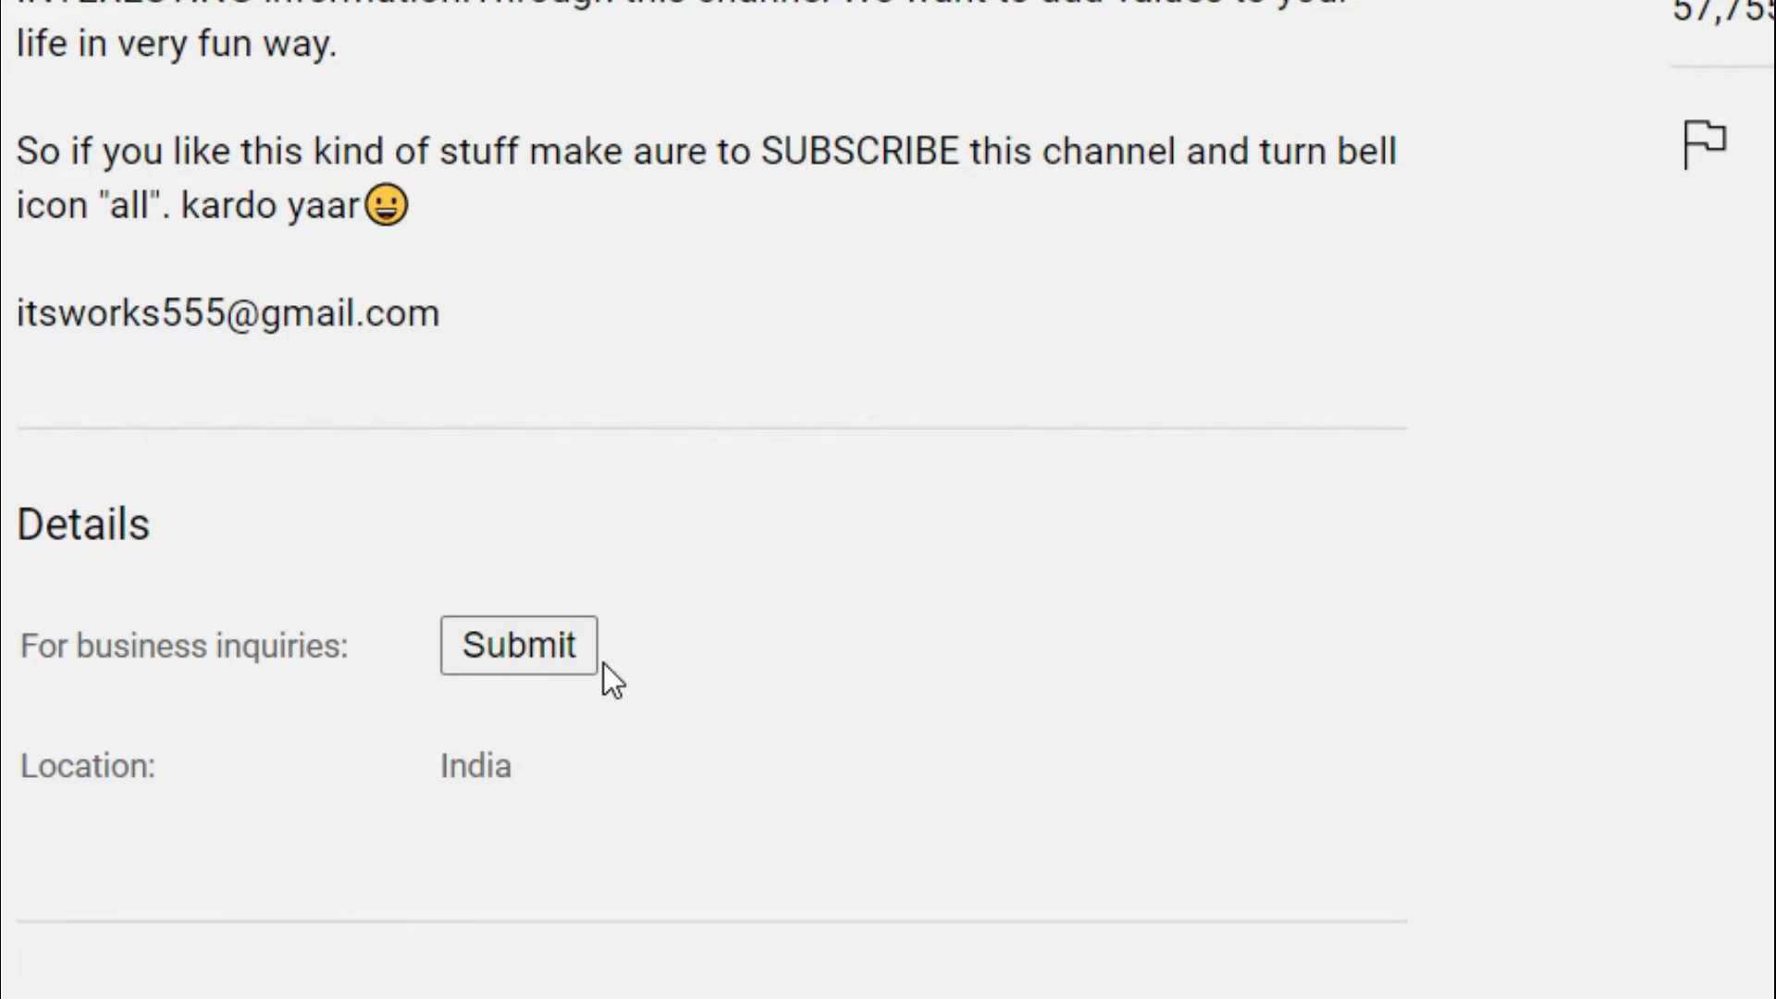
{"action": "mouse_move", "coordinate": [609, 518]}
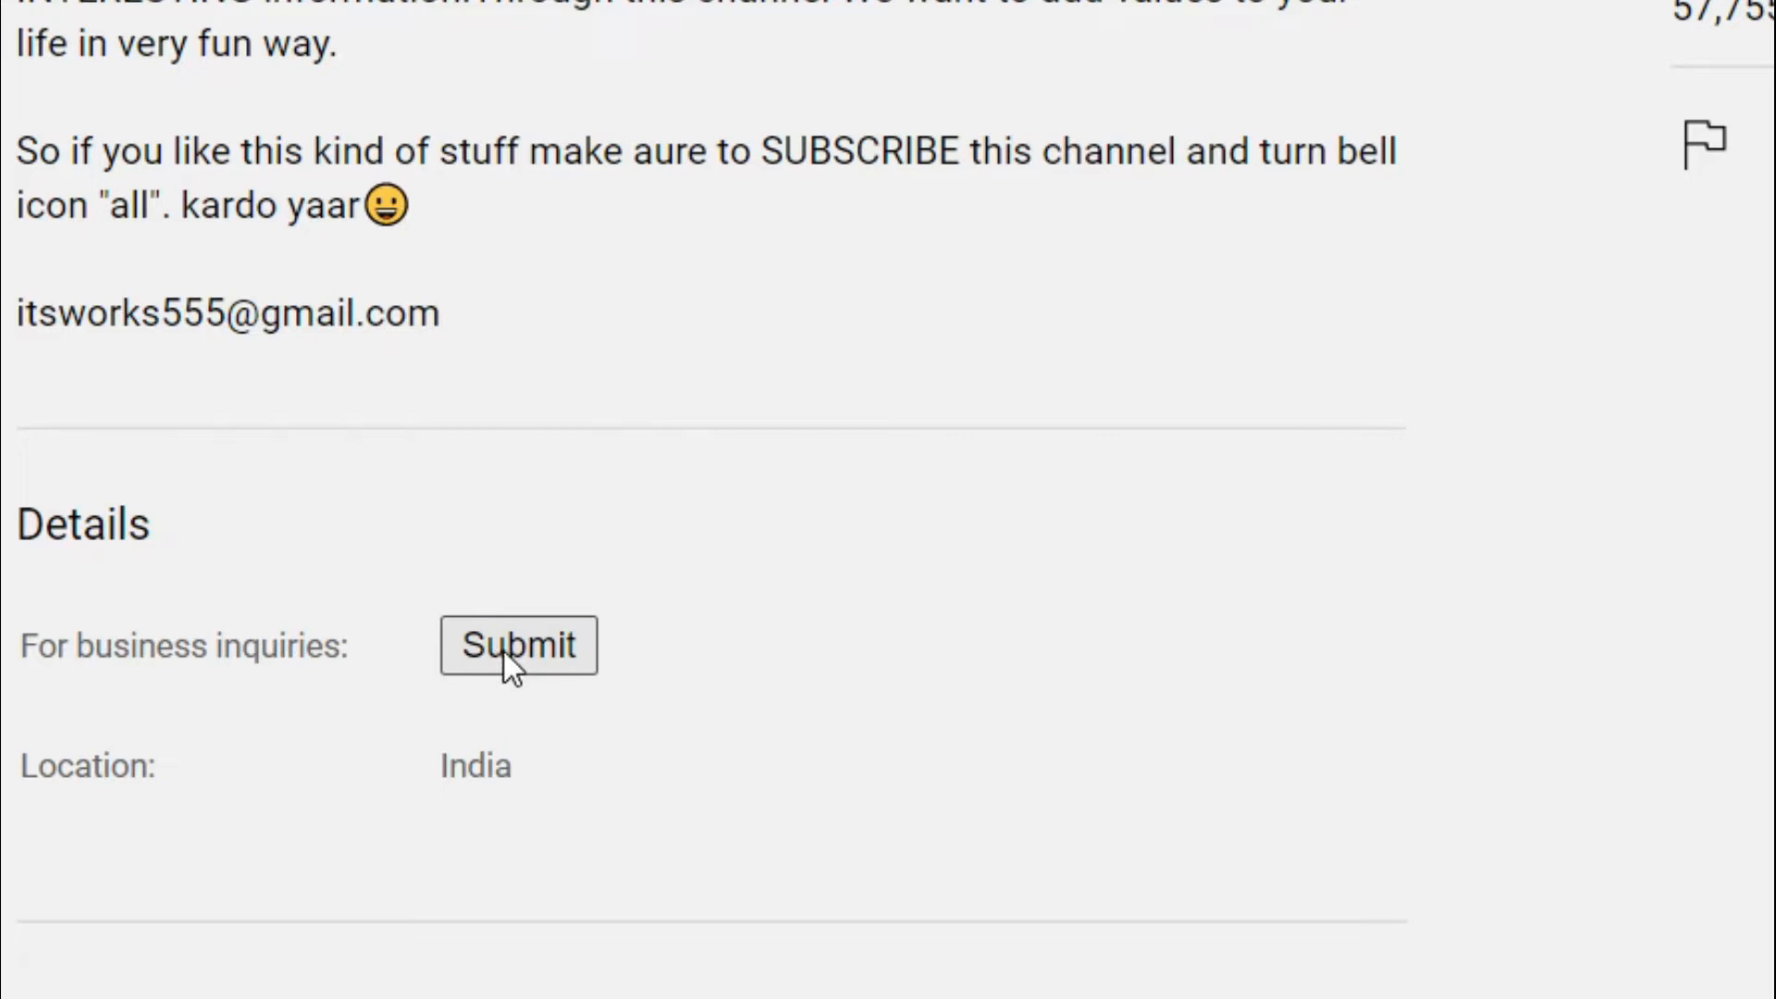
Reveal the business email by passing the 'I'm not a robot' check and submitting
{"action": "left_click", "coordinate": [518, 643]}
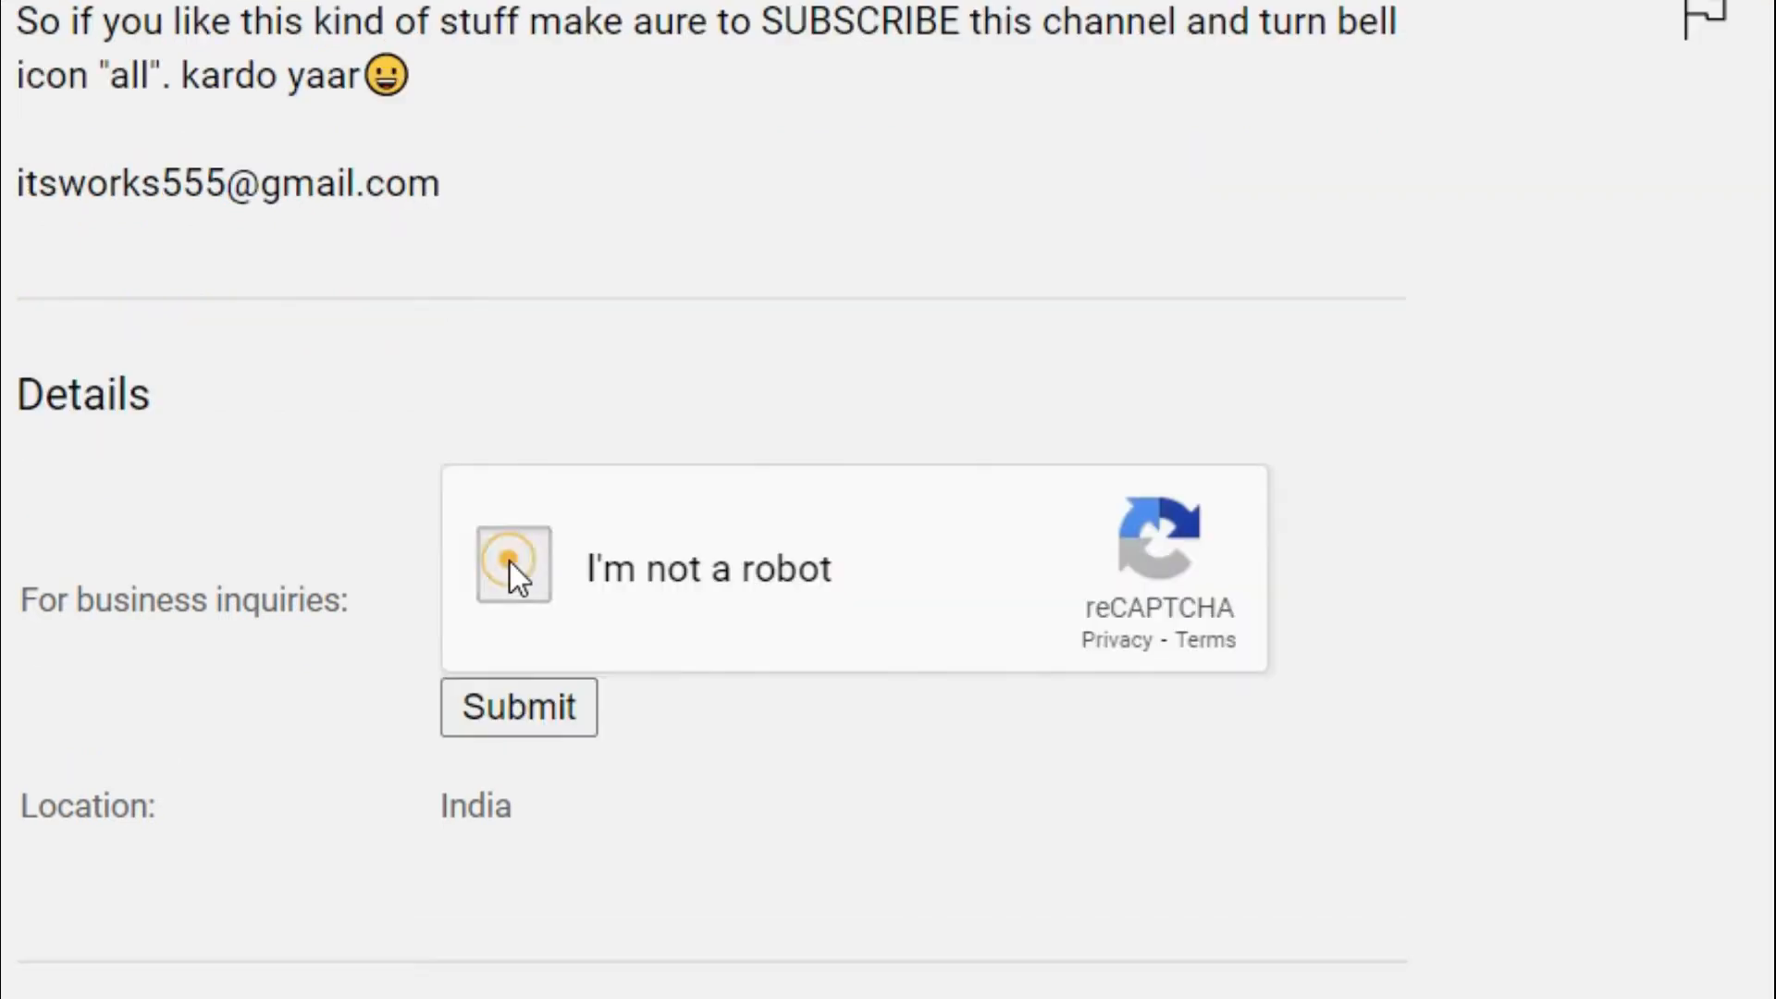
{"action": "left_click", "coordinate": [512, 566]}
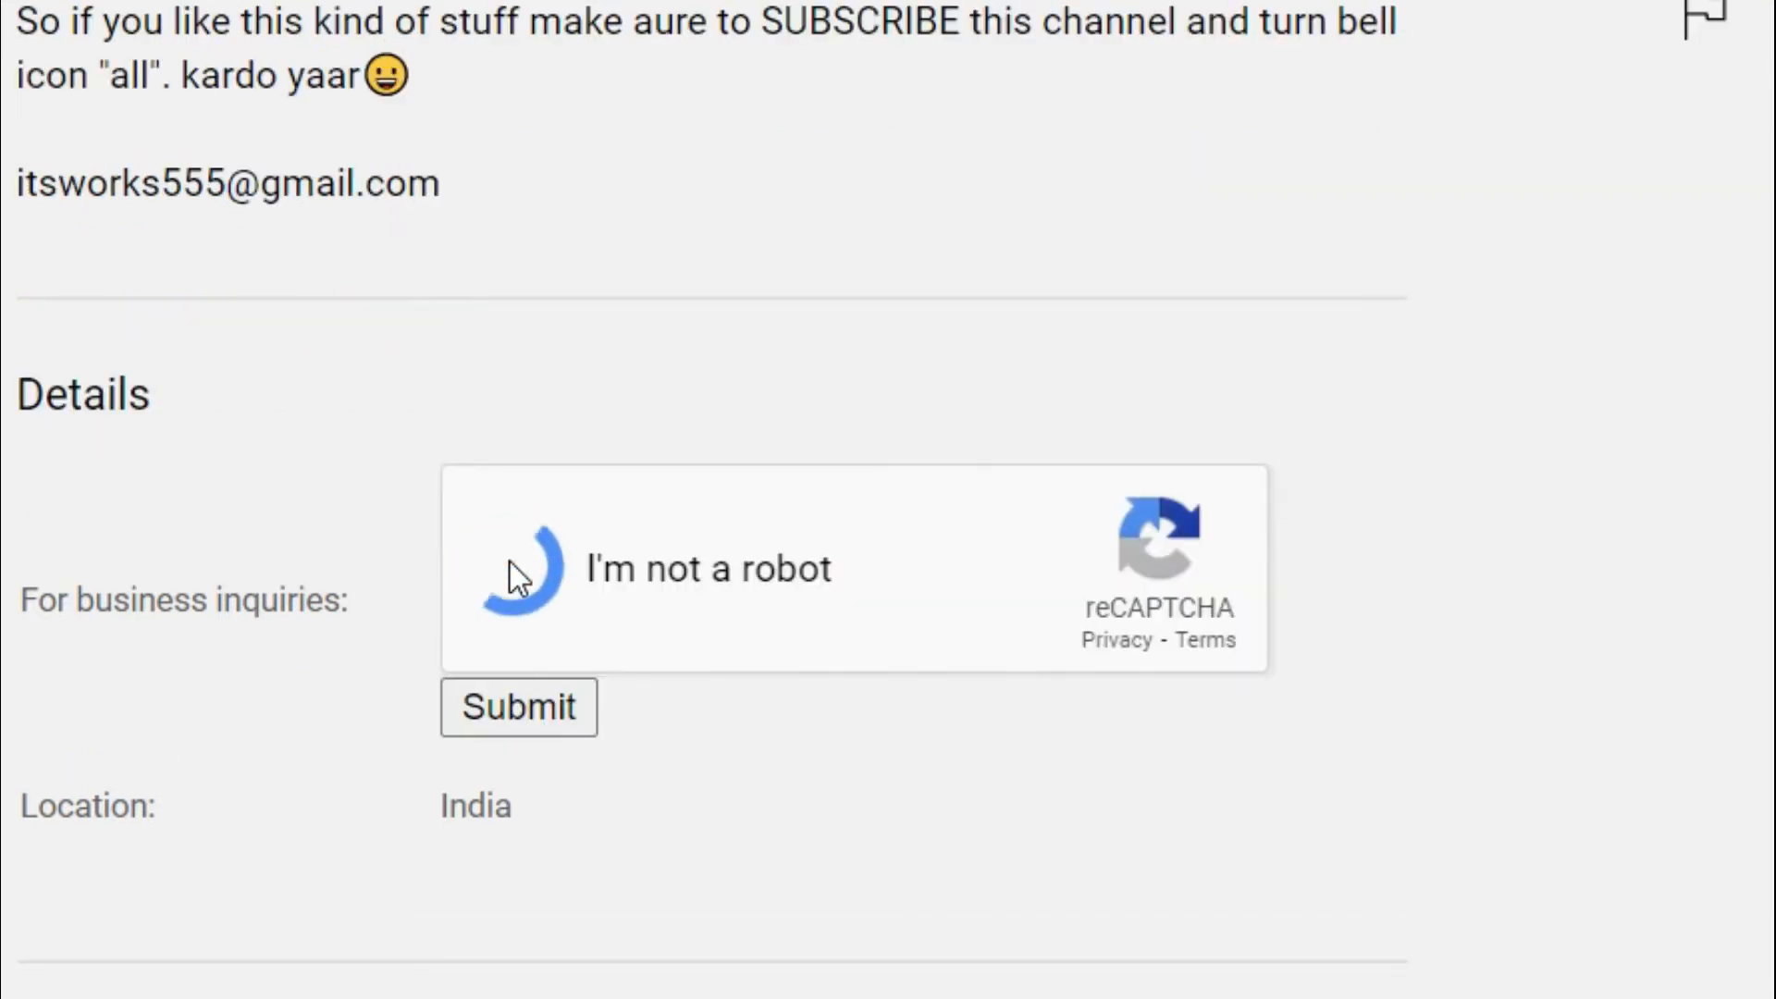
{"action": "left_click", "coordinate": [521, 567]}
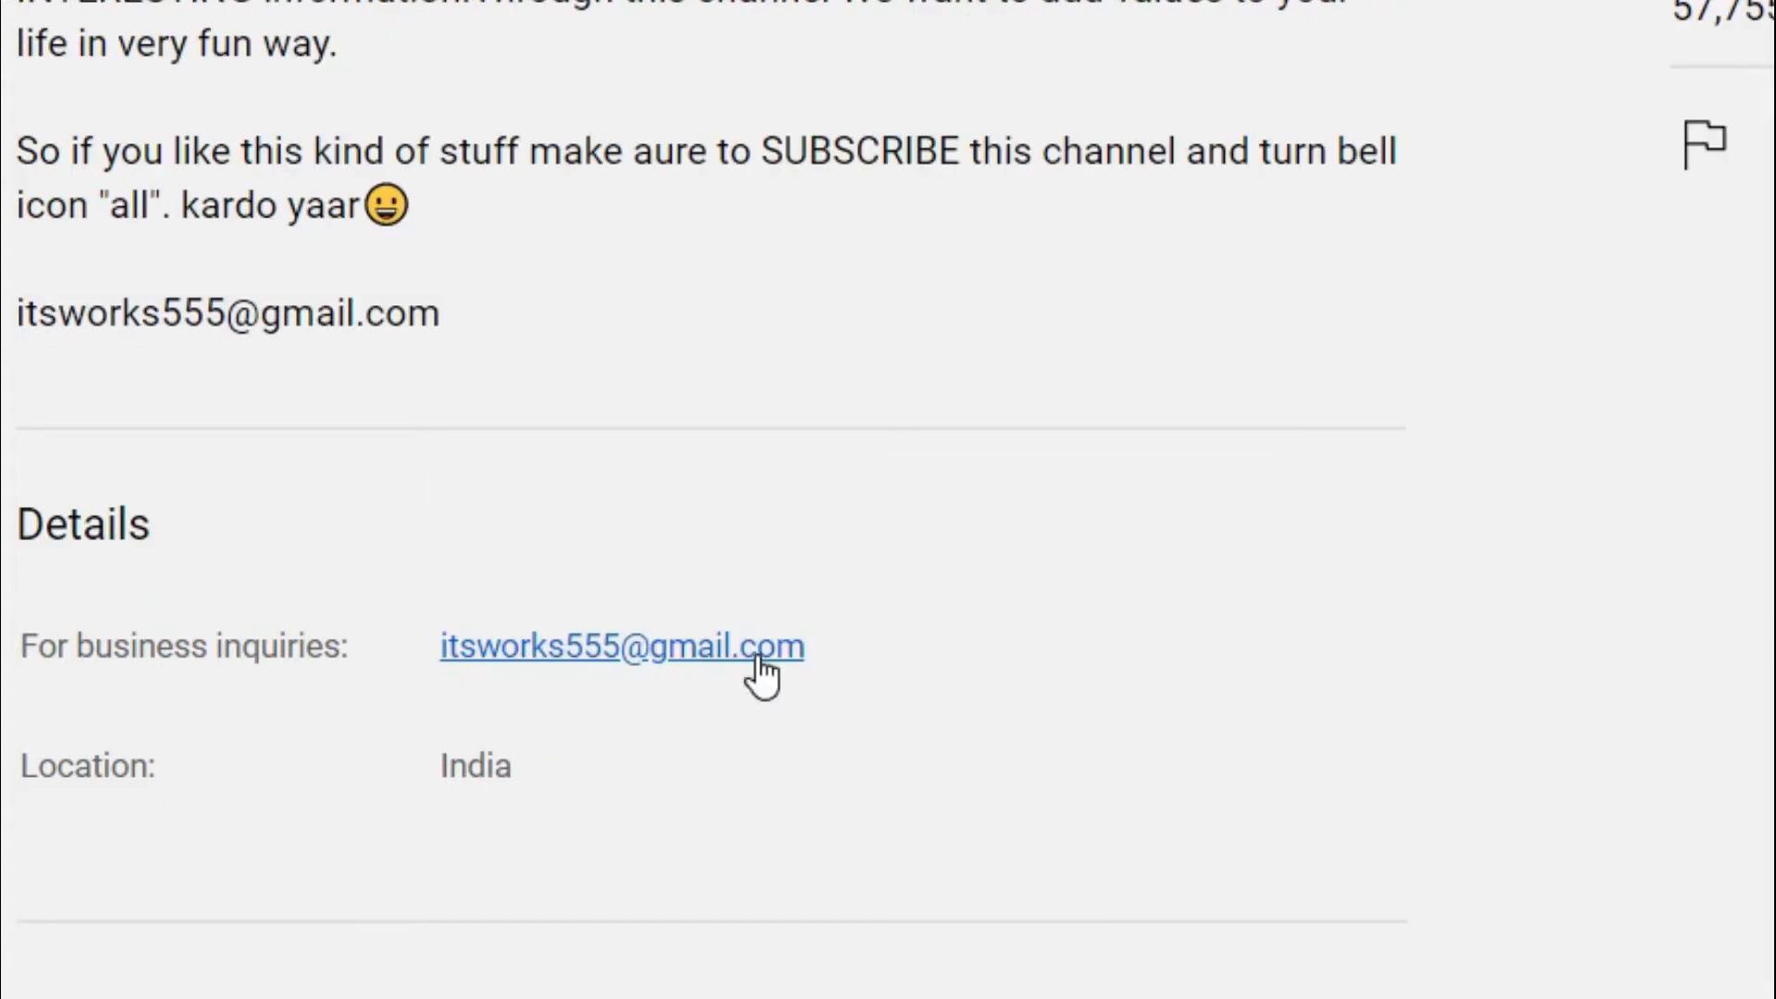
{"action": "mouse_move", "coordinate": [885, 629]}
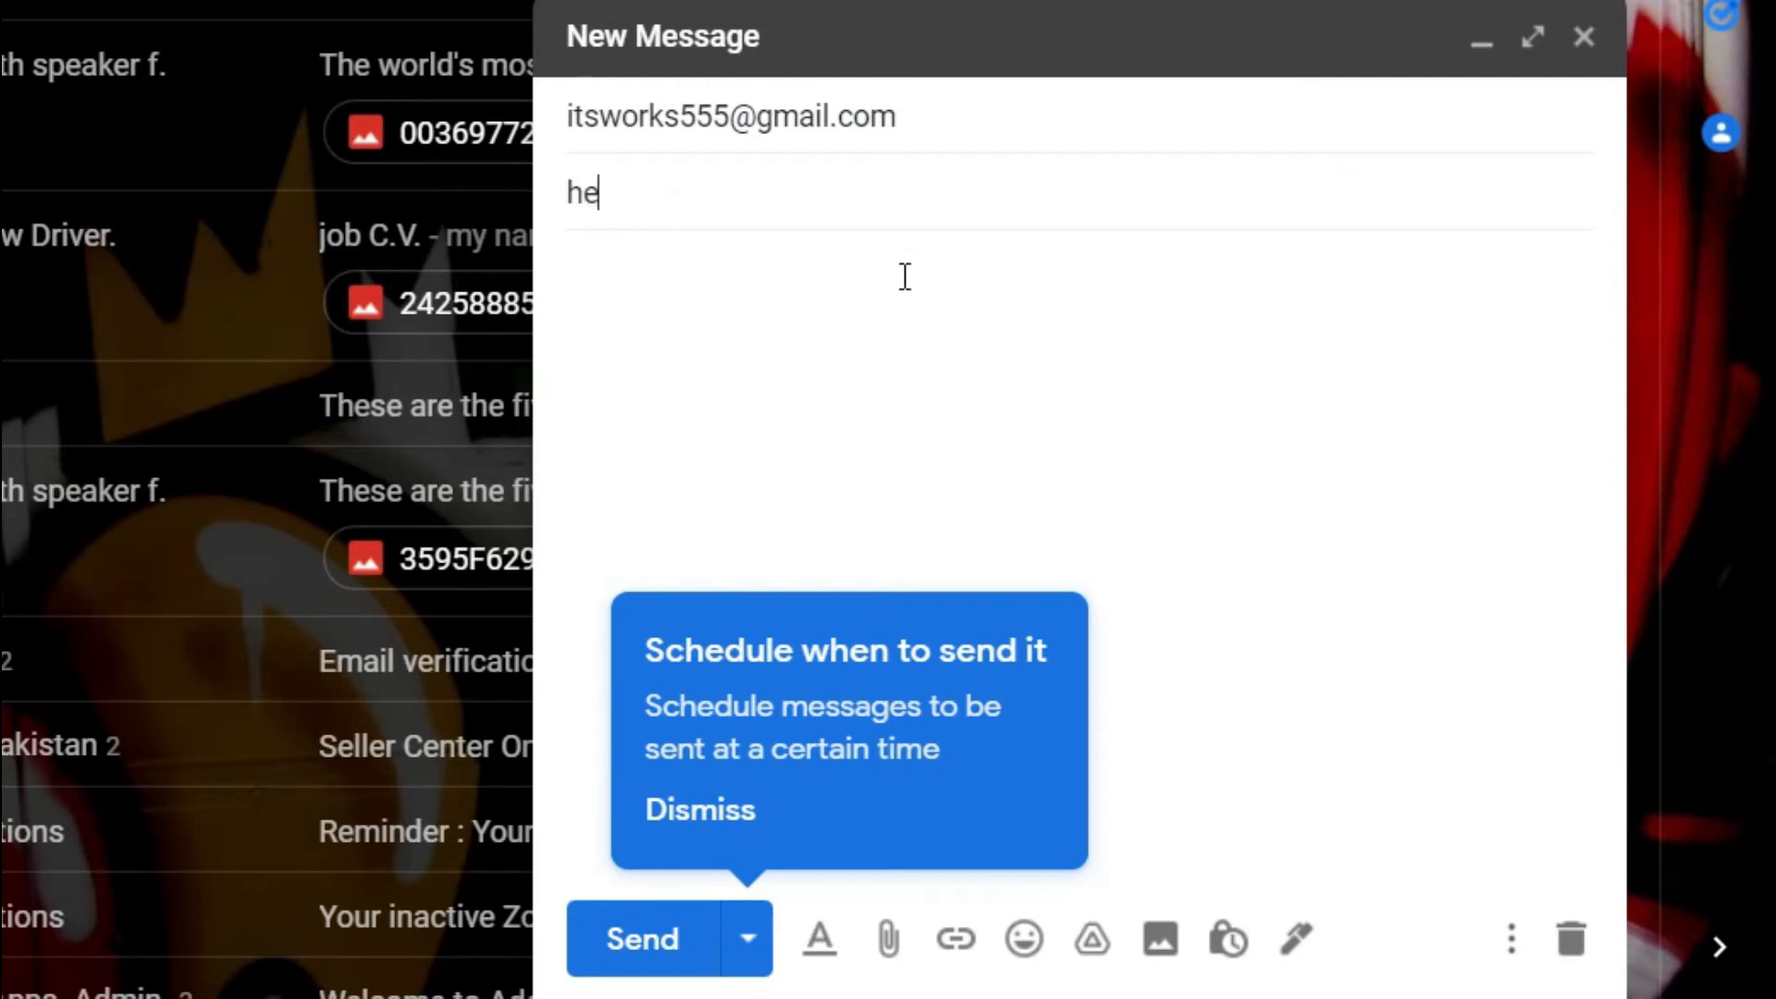
Fill the Gmail draft with subject 'sadfak' and body 'jsdf;lkansdf knslkdnfg/ldsafsf'
{"action": "type", "text": "sadfak"}
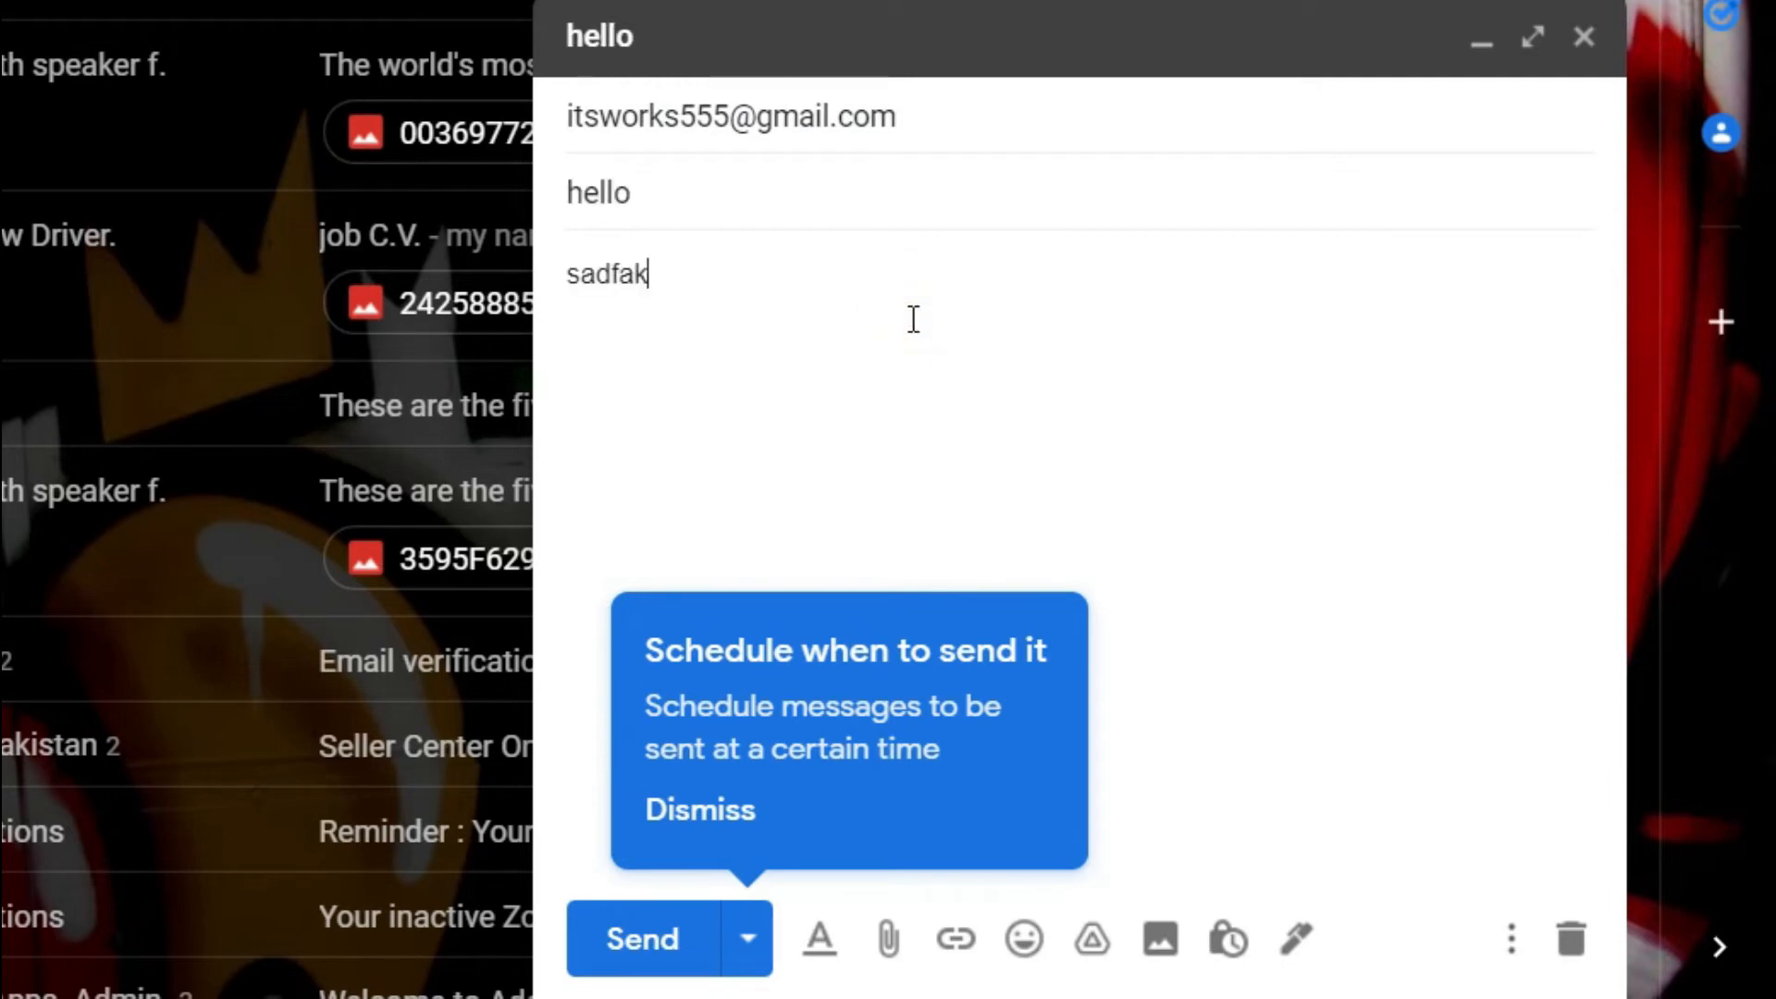
{"action": "type", "text": "jsdf;lkansdf knslkdnfg/ldsafsf"}
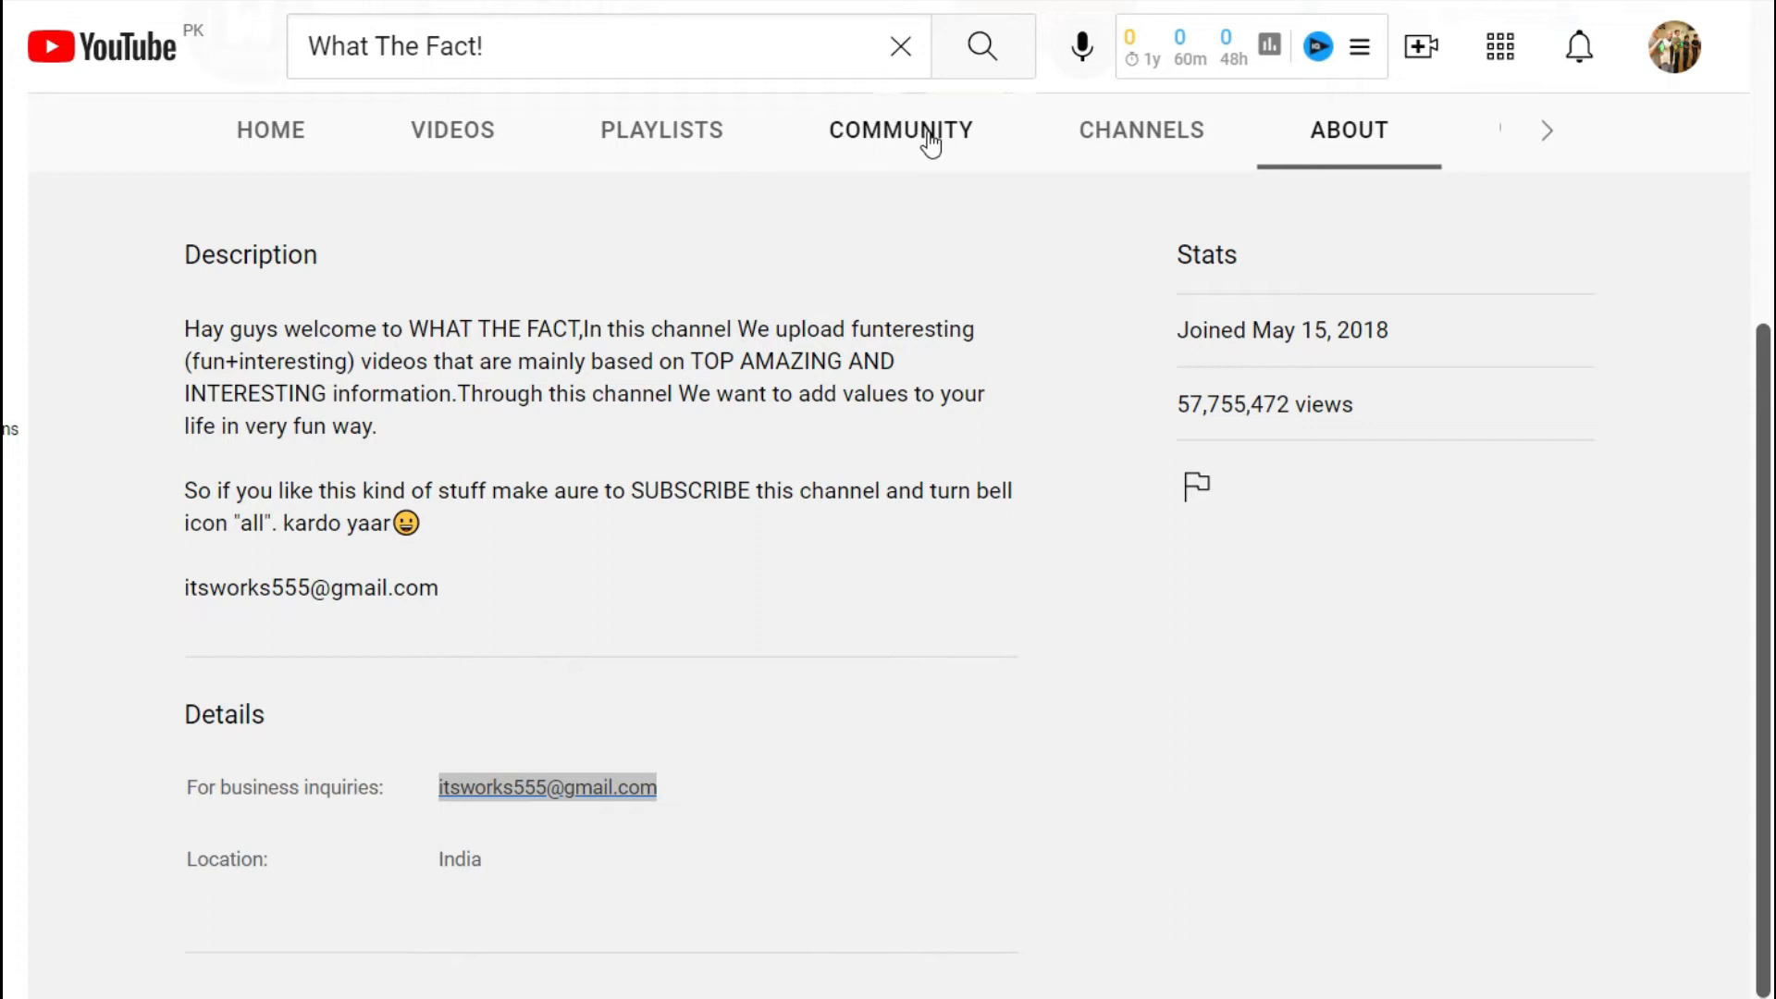
Show the channel's Community posts and scroll to the latest post's comments
{"action": "left_click", "coordinate": [901, 130]}
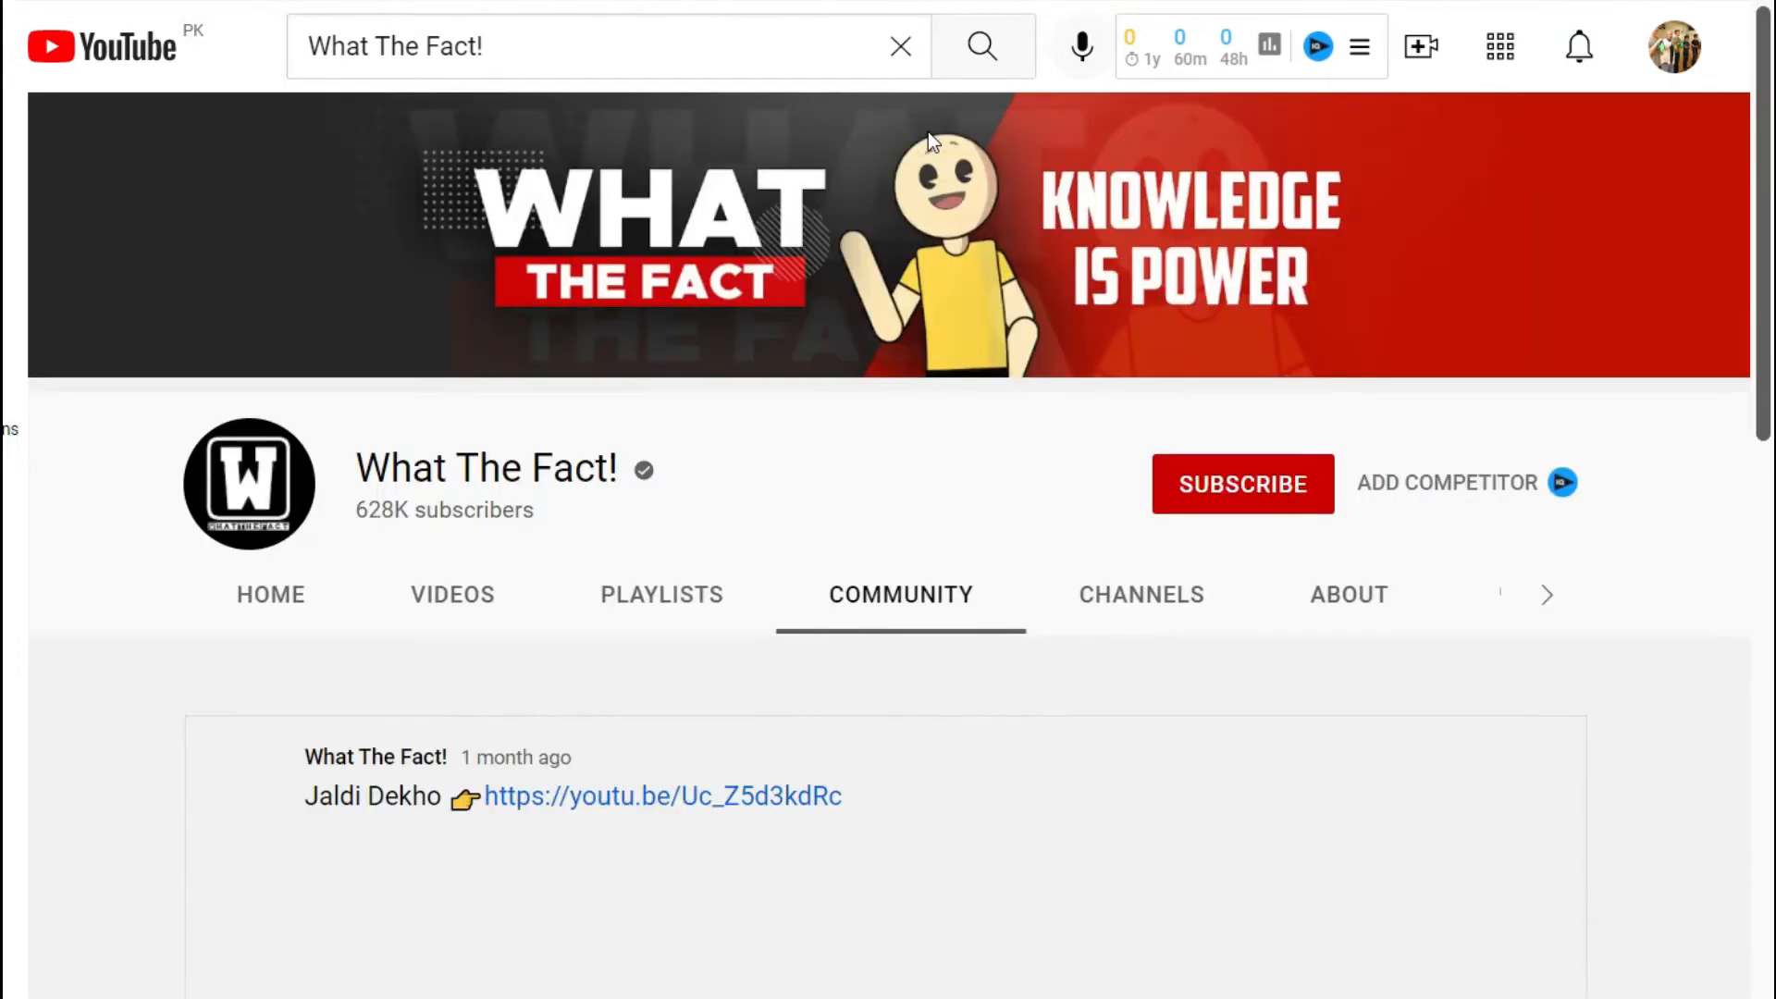
{"action": "scroll", "scroll_direction": "down", "scroll_amount": 3}
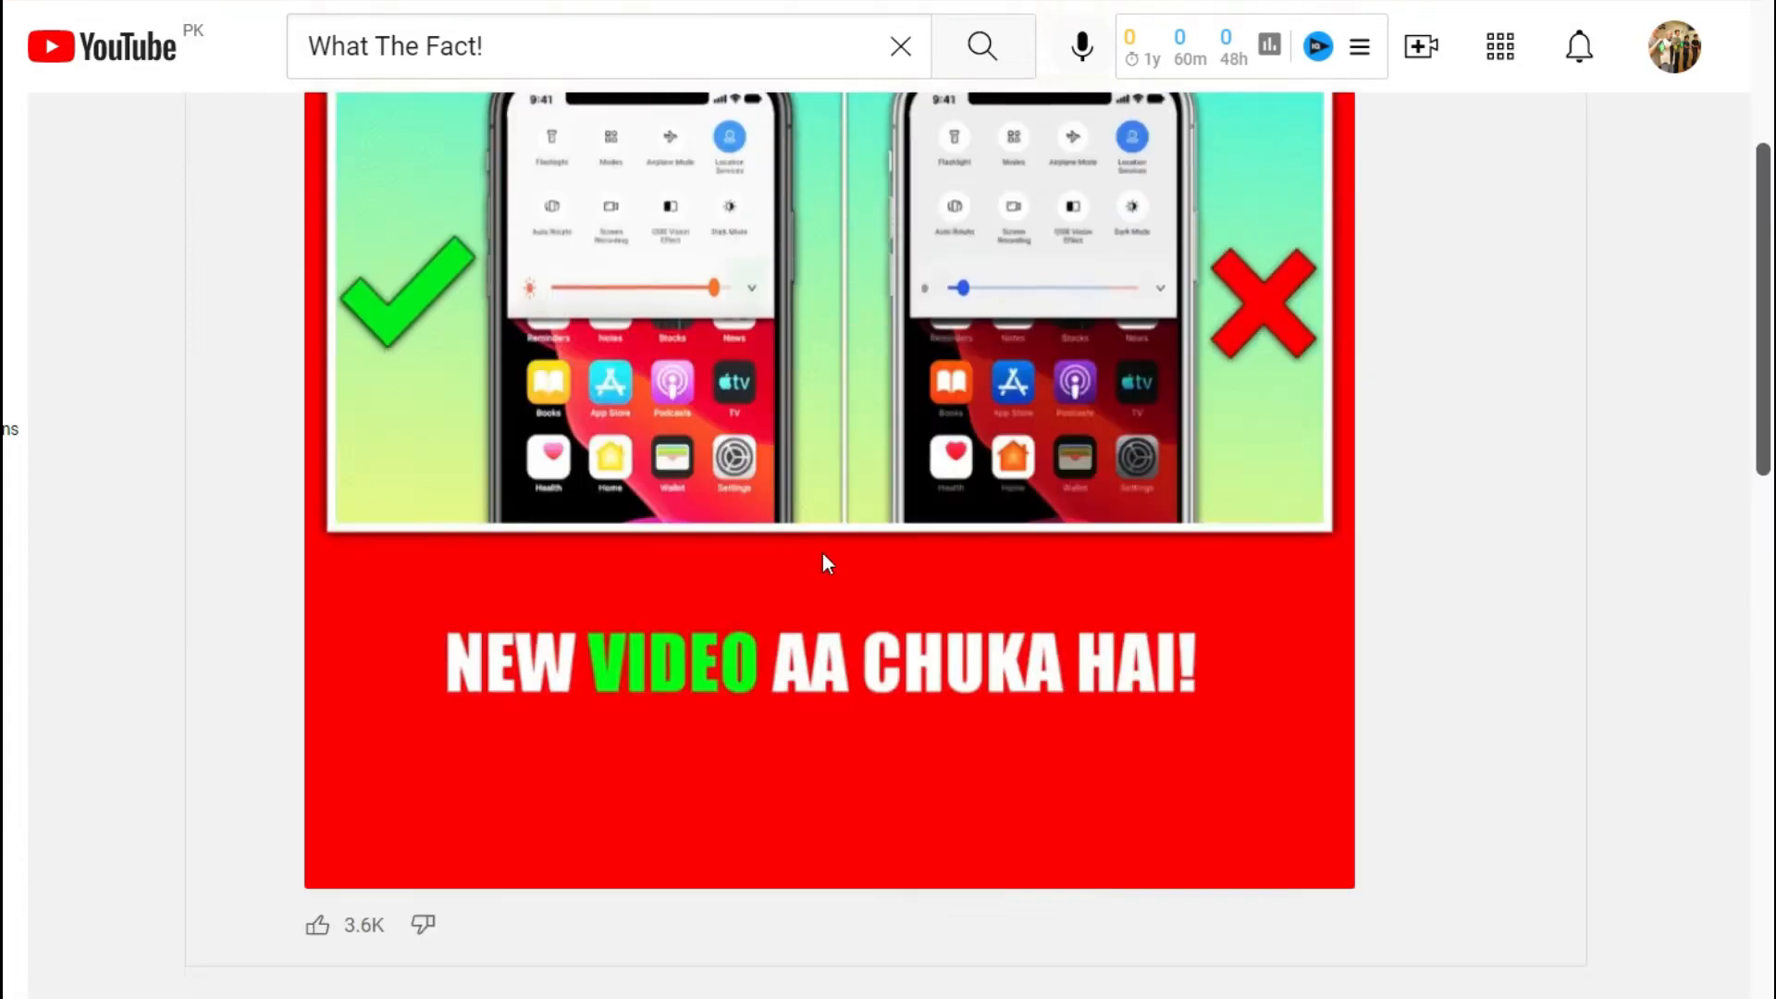
{"action": "scroll", "scroll_direction": "down", "scroll_amount": 3}
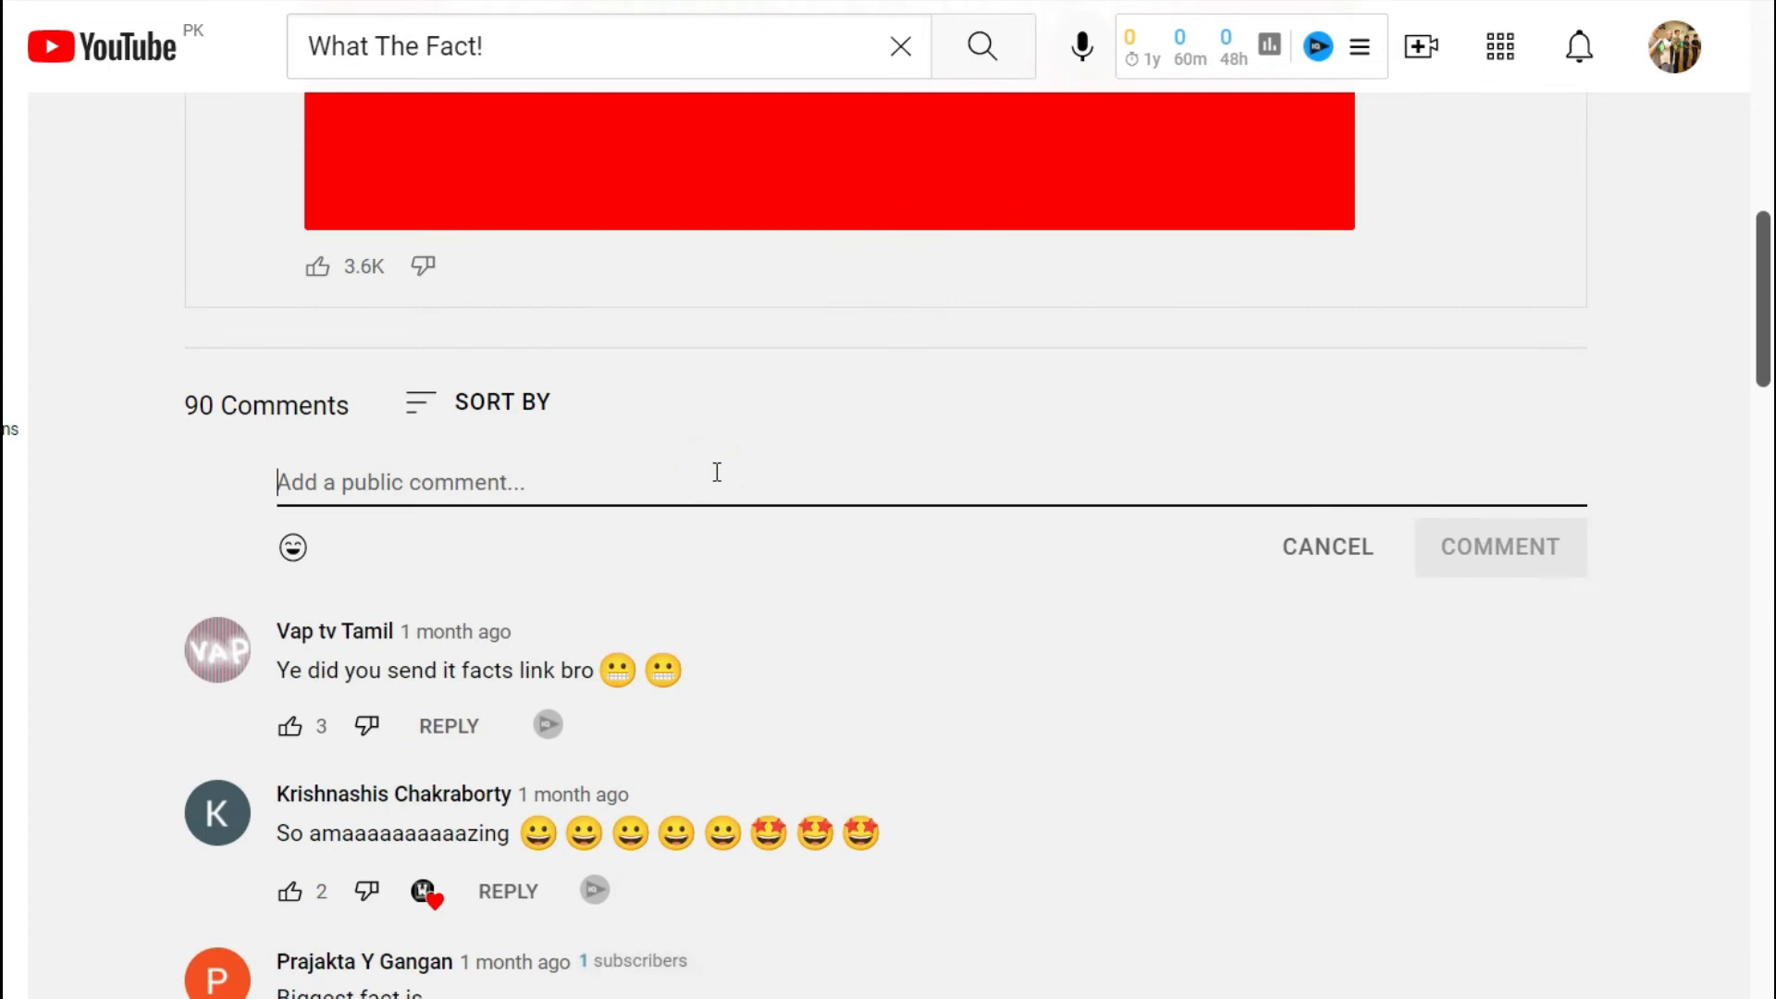
Post the public comment 'Amazing' under the community post and review the comments
{"action": "type", "text": "A"}
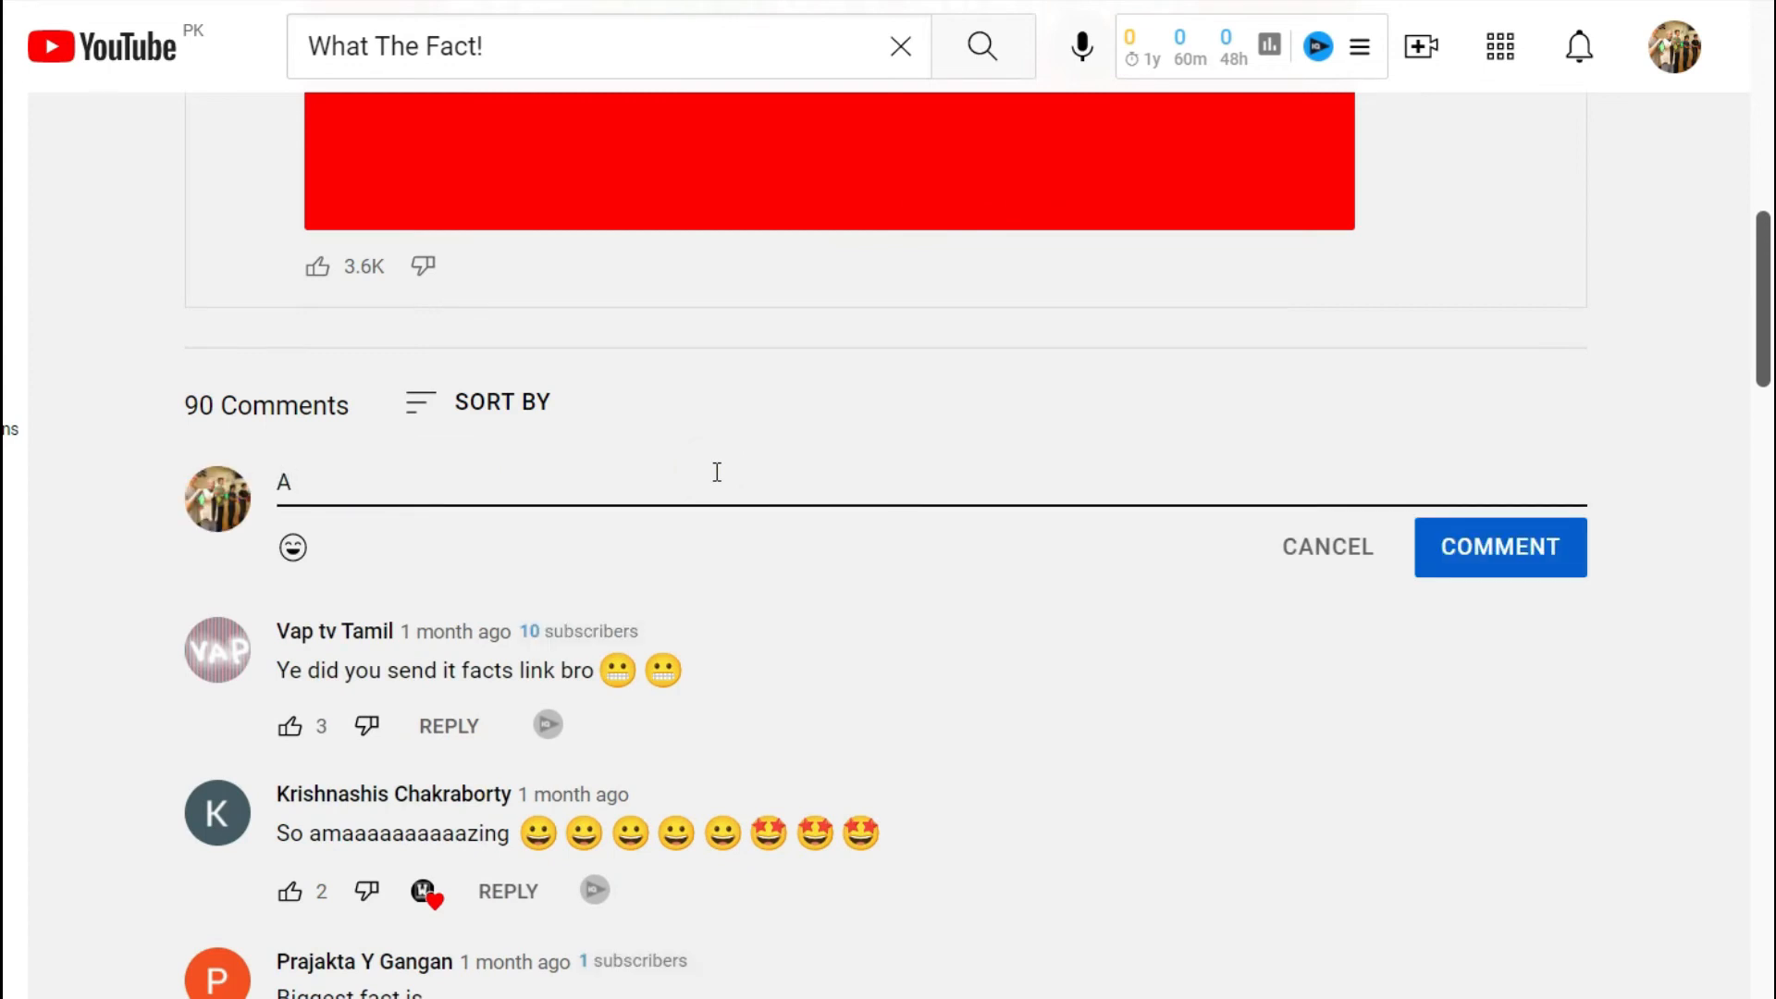
{"action": "type", "text": "mazing"}
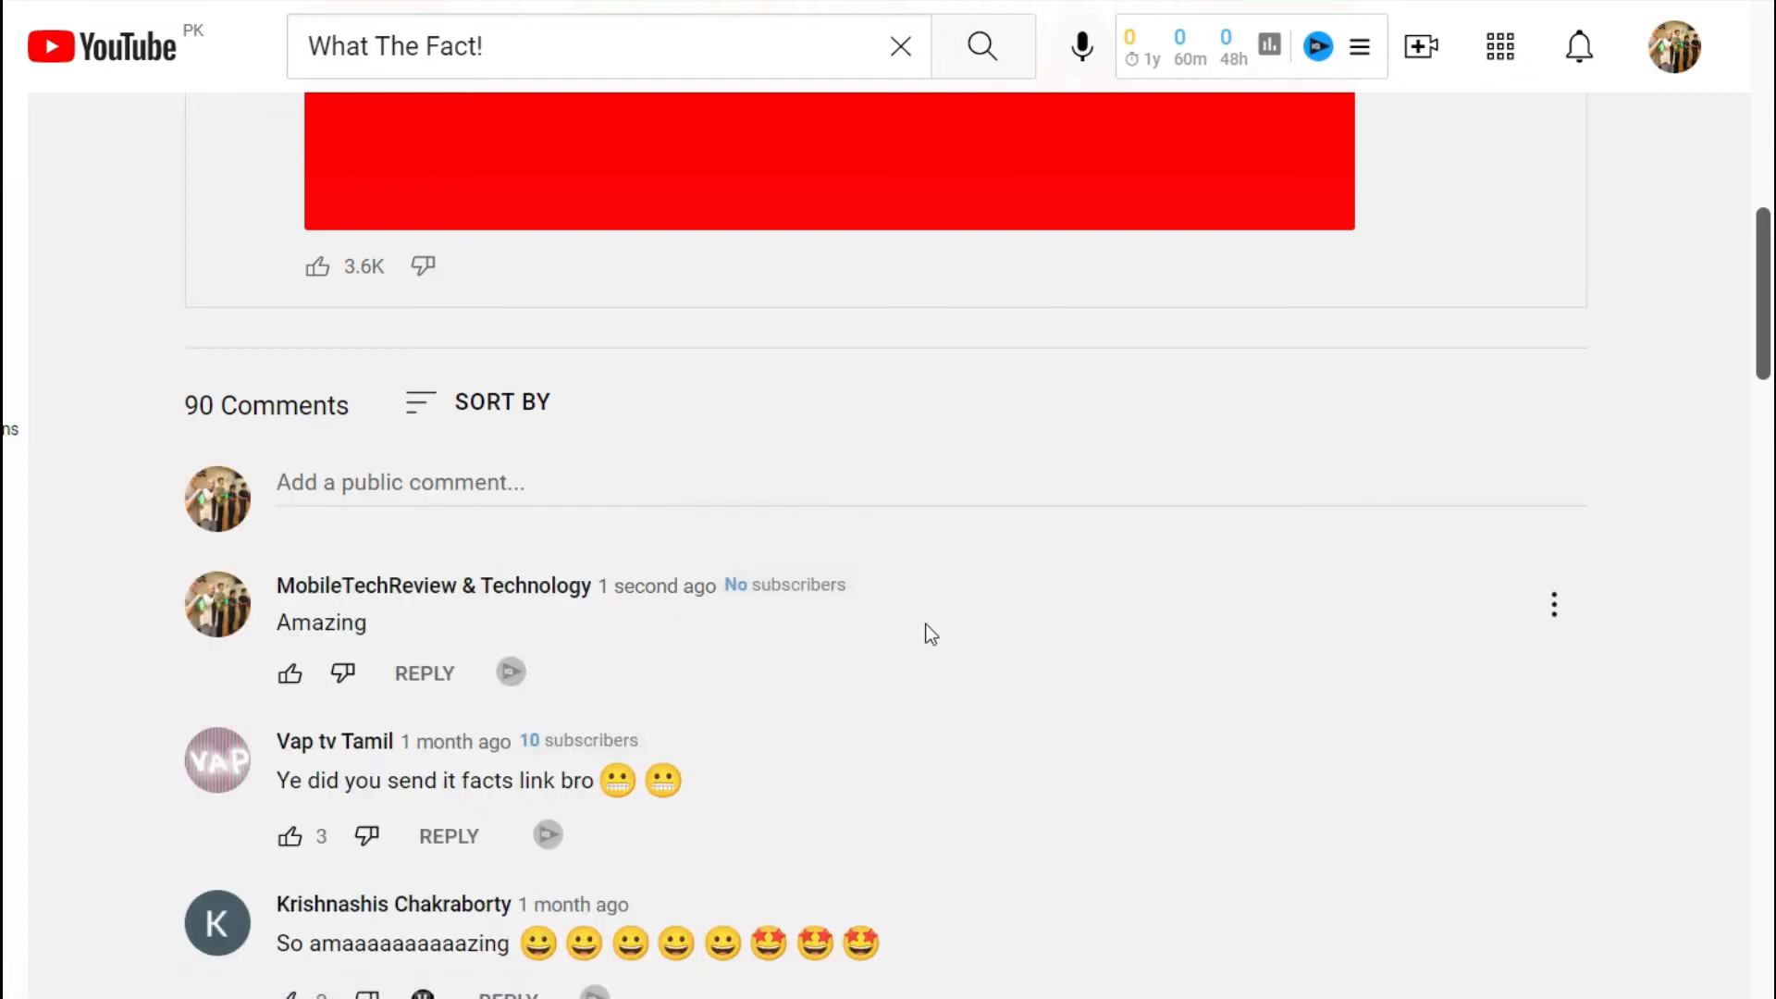
{"action": "scroll", "scroll_direction": "down", "scroll_amount": 3}
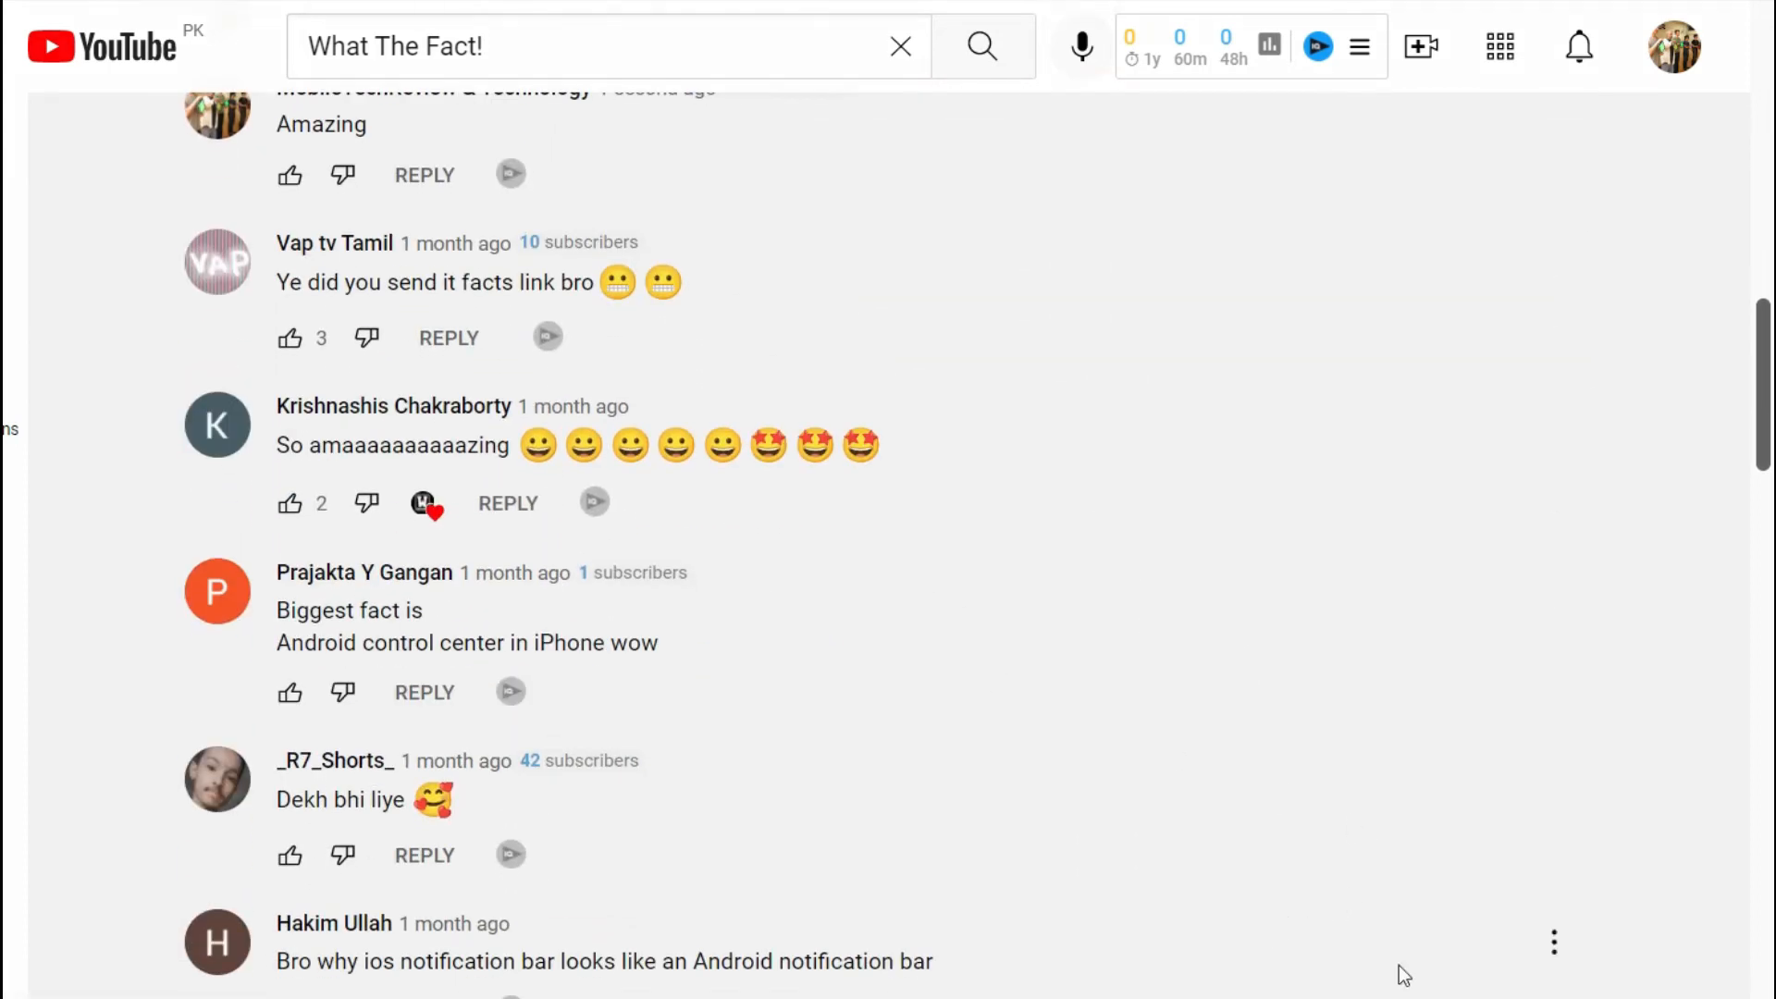